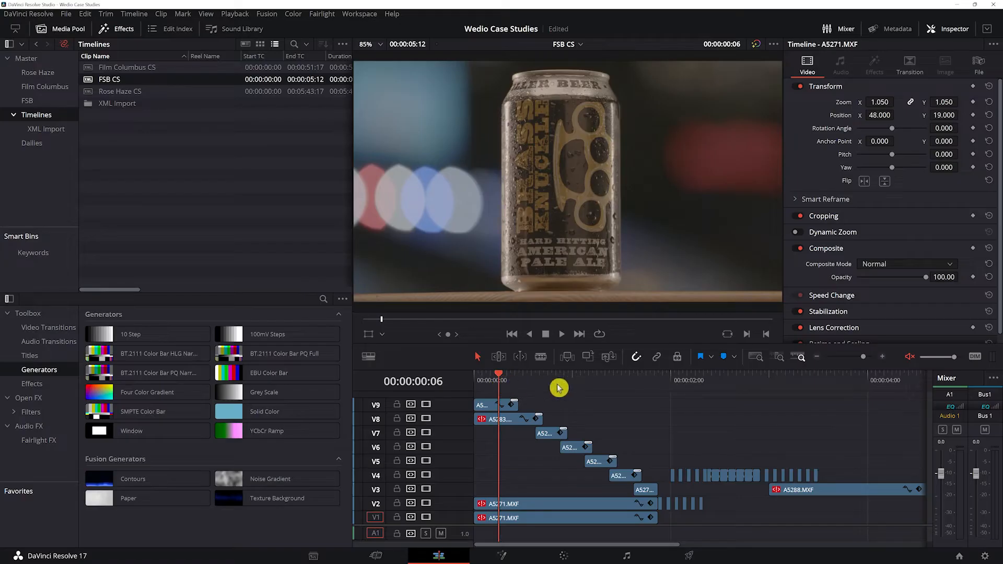
{"action": "mouse_move", "coordinate": [618, 396]}
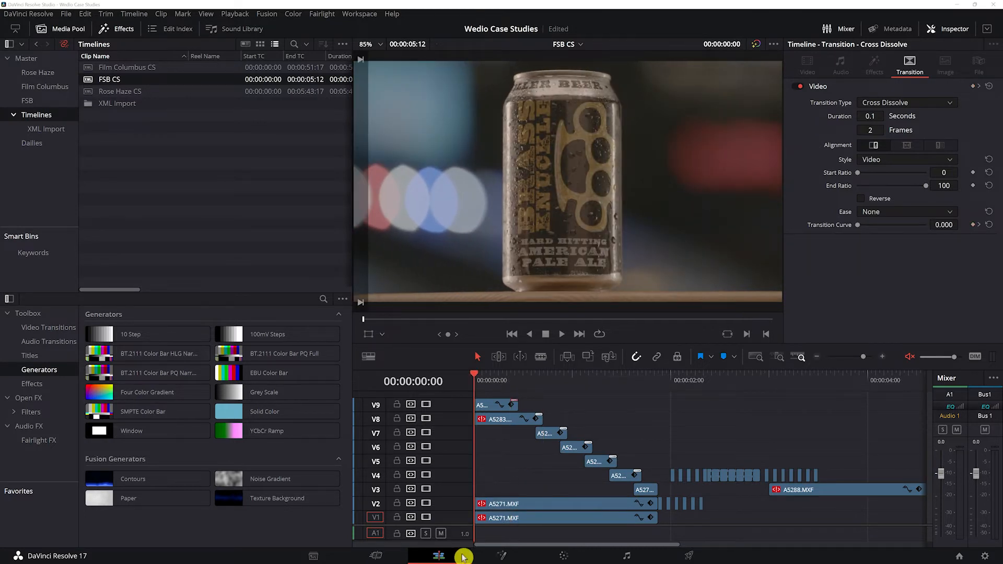
Switch to the Color page and select clip 20 (A5289.MXF) in the thumbnail timeline.
{"action": "left_click", "coordinate": [563, 555]}
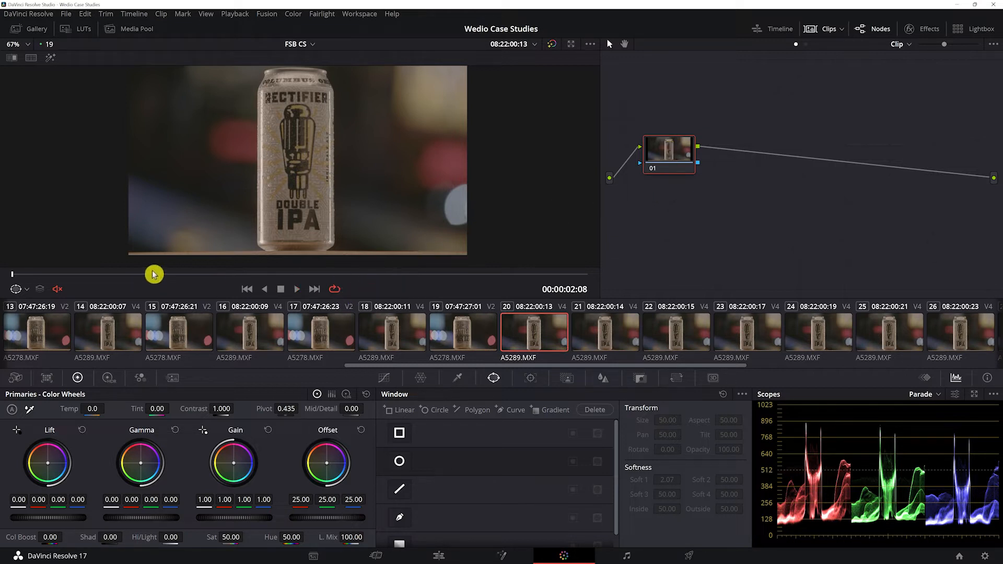
{"action": "mouse_move", "coordinate": [418, 266]}
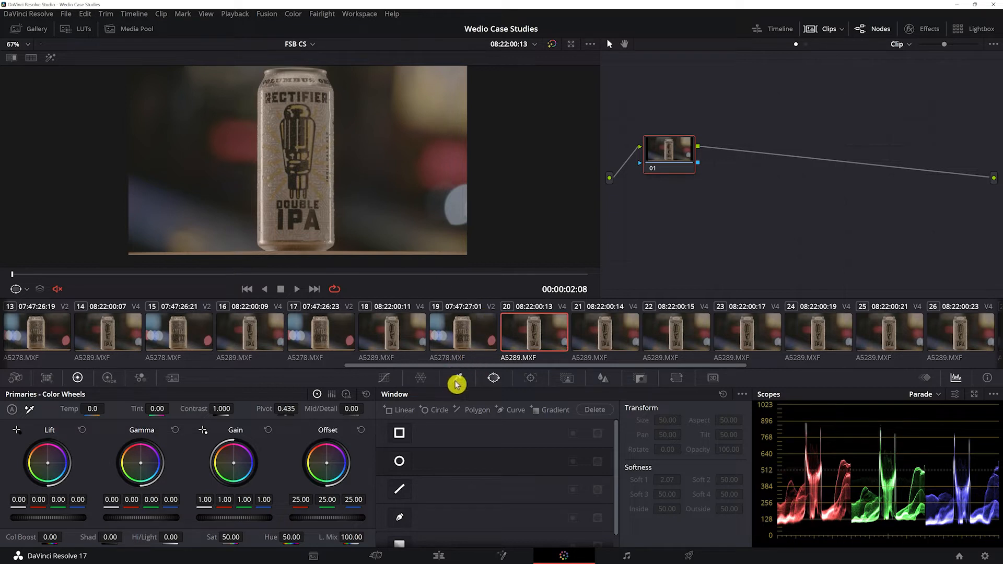
{"action": "left_click", "coordinate": [457, 379]}
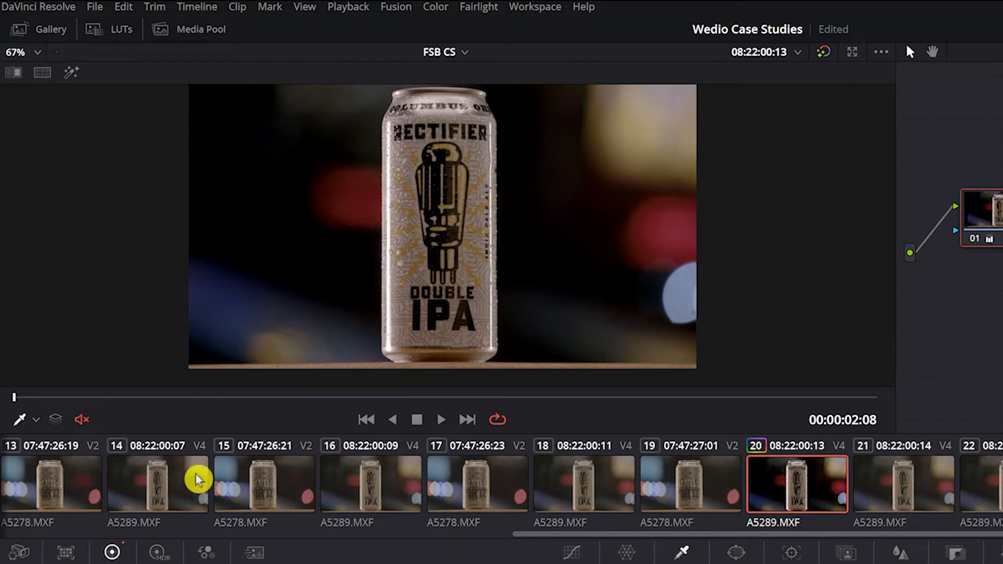
{"action": "mouse_move", "coordinate": [313, 372]}
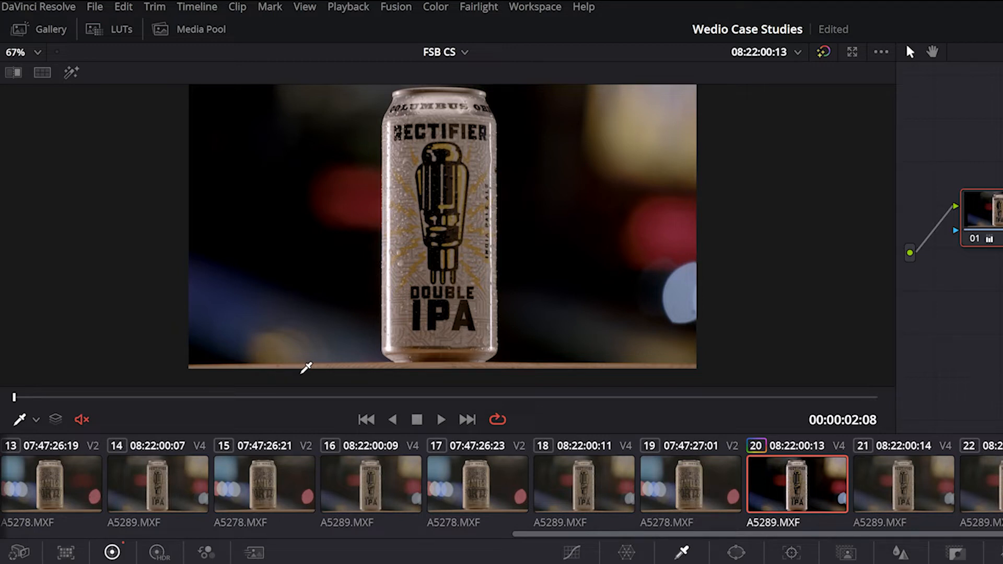
{"action": "mouse_move", "coordinate": [389, 337]}
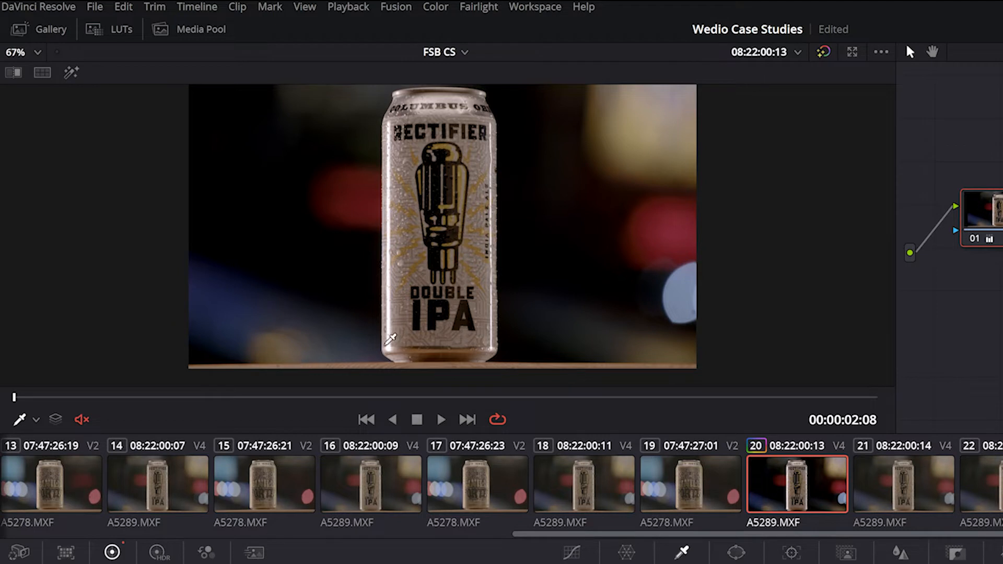
{"action": "mouse_move", "coordinate": [489, 247]}
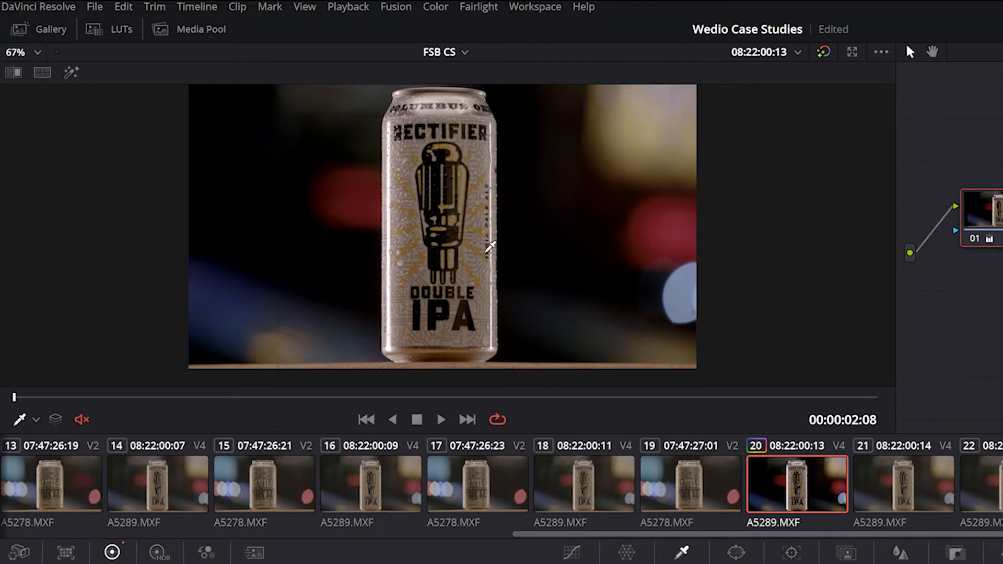
{"action": "mouse_move", "coordinate": [505, 118]}
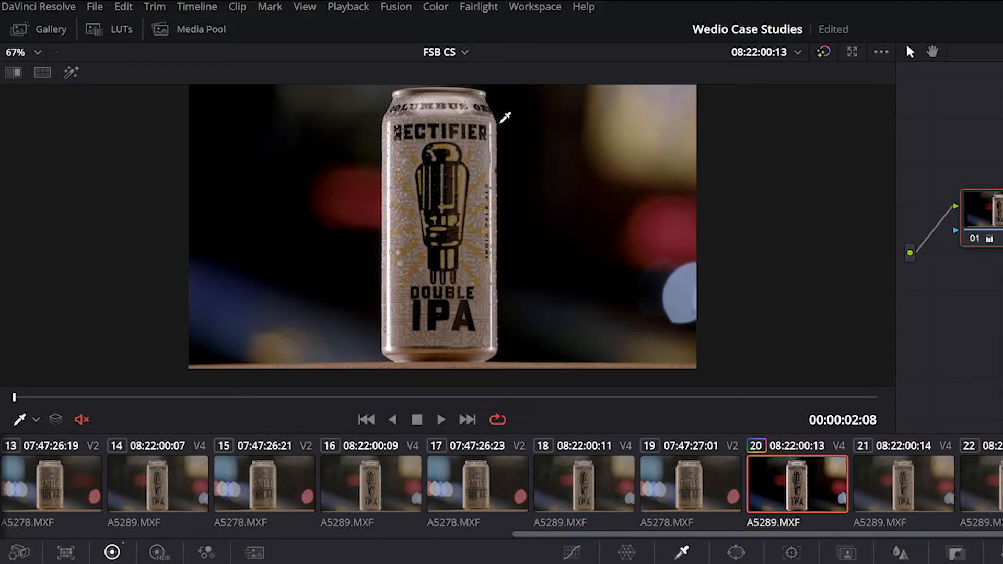
{"action": "mouse_move", "coordinate": [412, 253]}
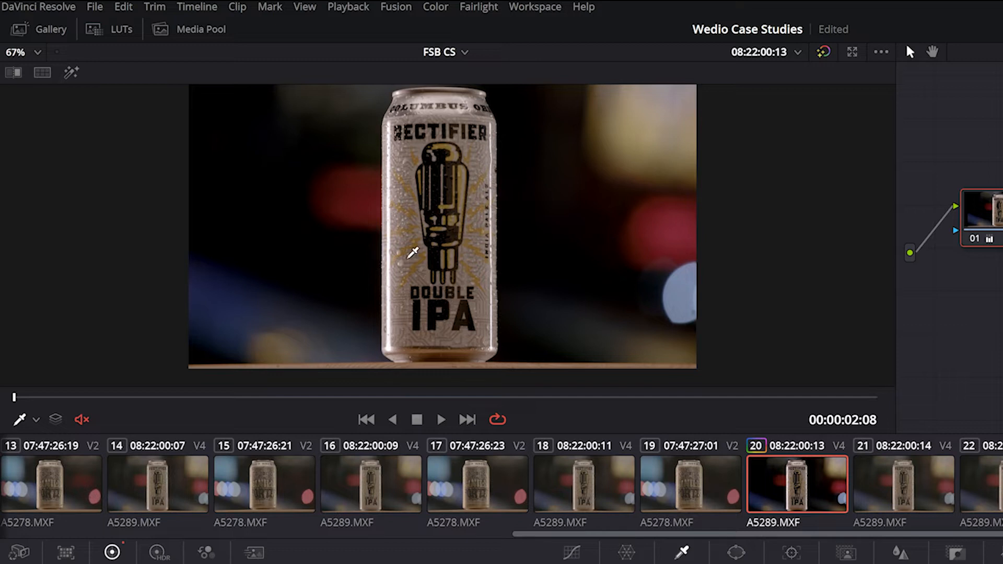
{"action": "mouse_move", "coordinate": [406, 238]}
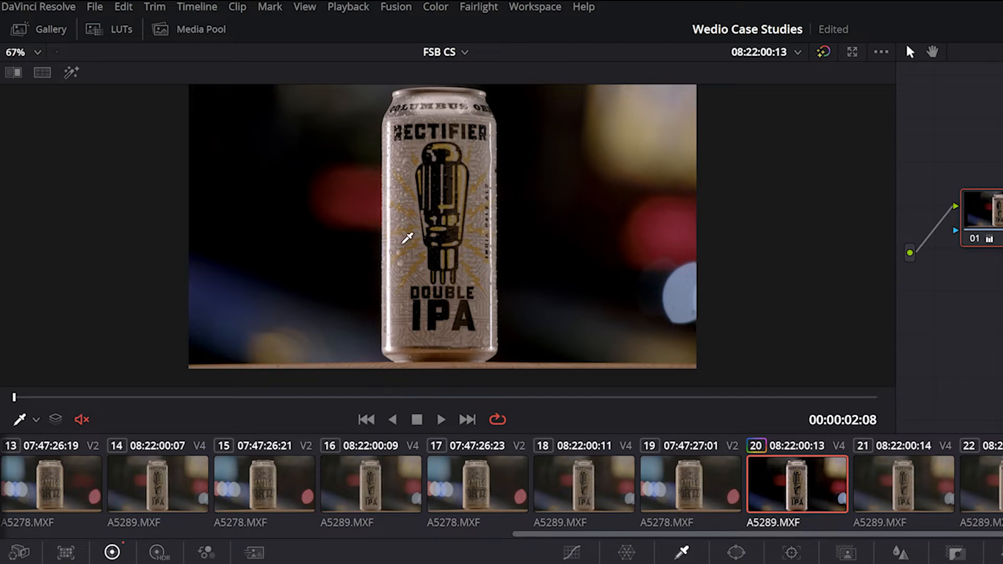
{"action": "mouse_move", "coordinate": [389, 275]}
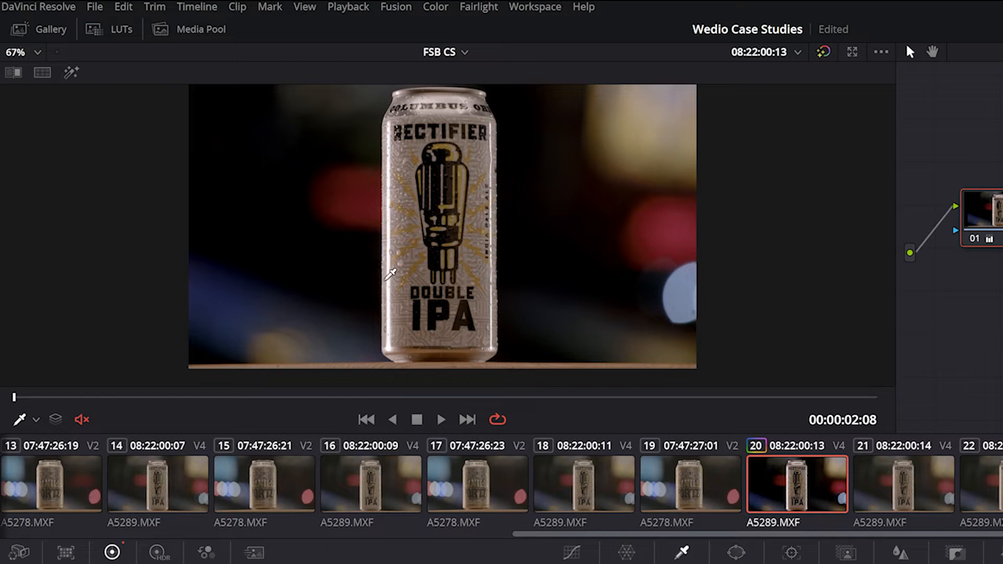
{"action": "mouse_move", "coordinate": [412, 261]}
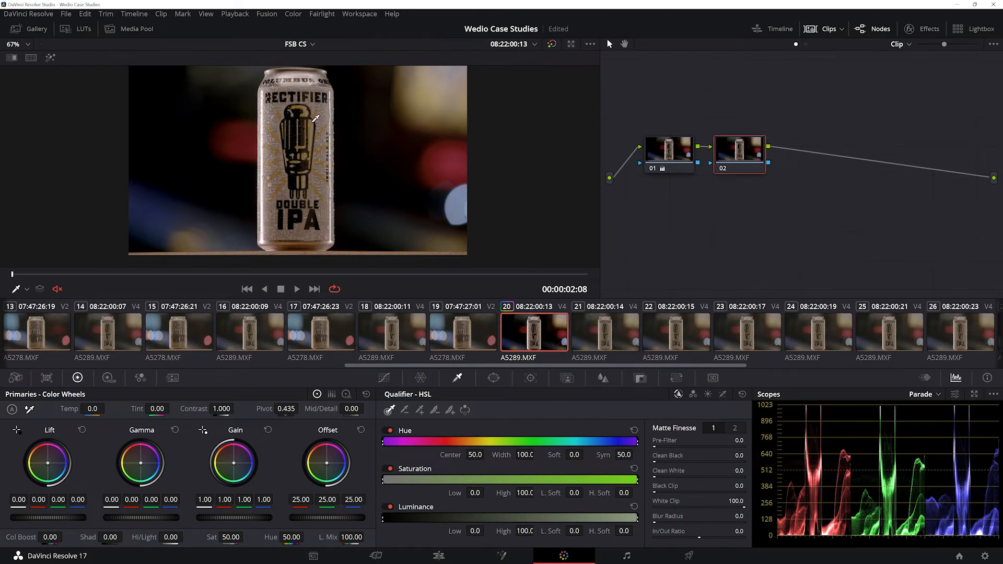
{"action": "mouse_move", "coordinate": [313, 101]}
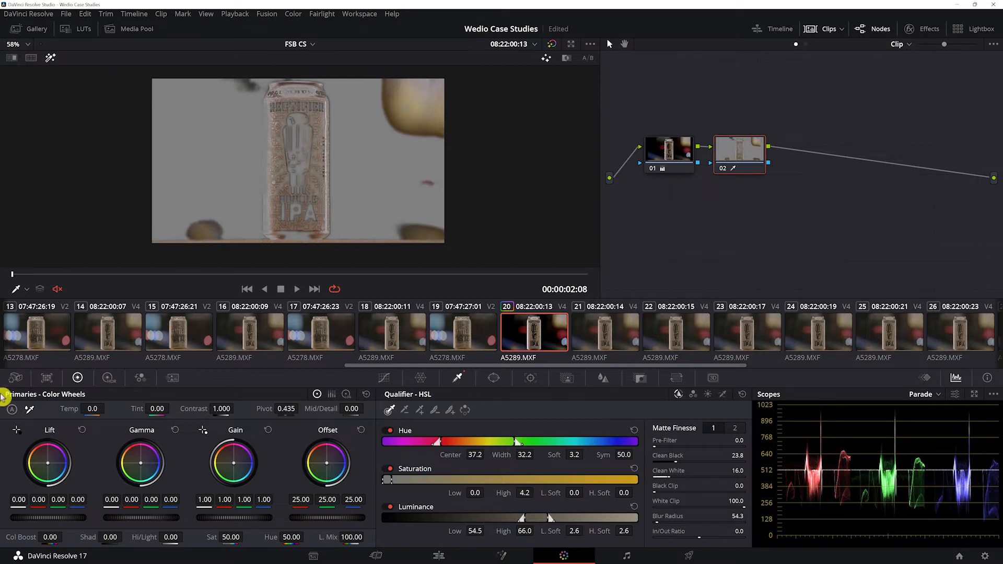
Bring up the Window palette for the second node's label key.
{"action": "left_click", "coordinate": [493, 377]}
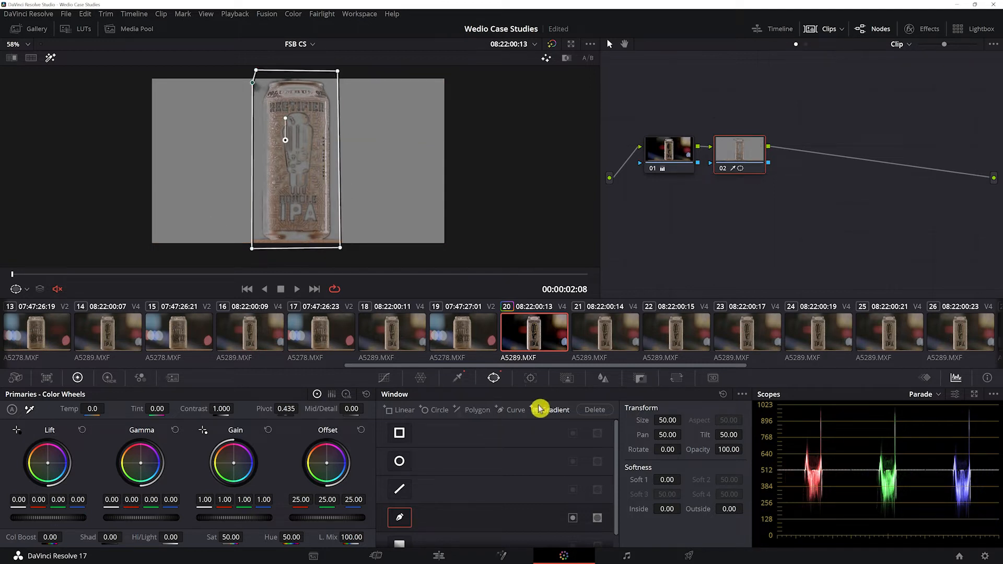
Check the label matte in the Qualifier with highlight on, then return to the window controls.
{"action": "left_click", "coordinate": [529, 378]}
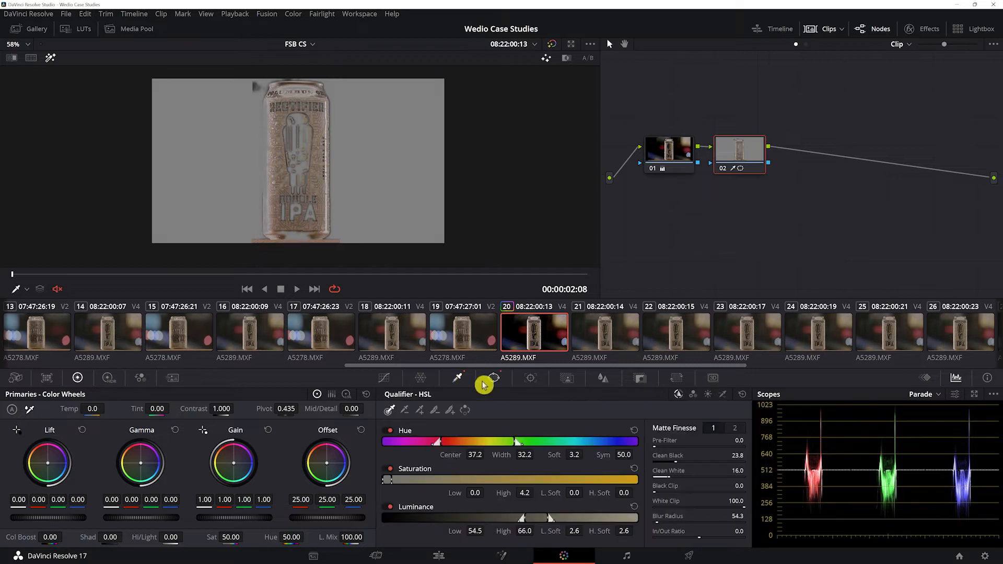
{"action": "left_click", "coordinate": [259, 476]}
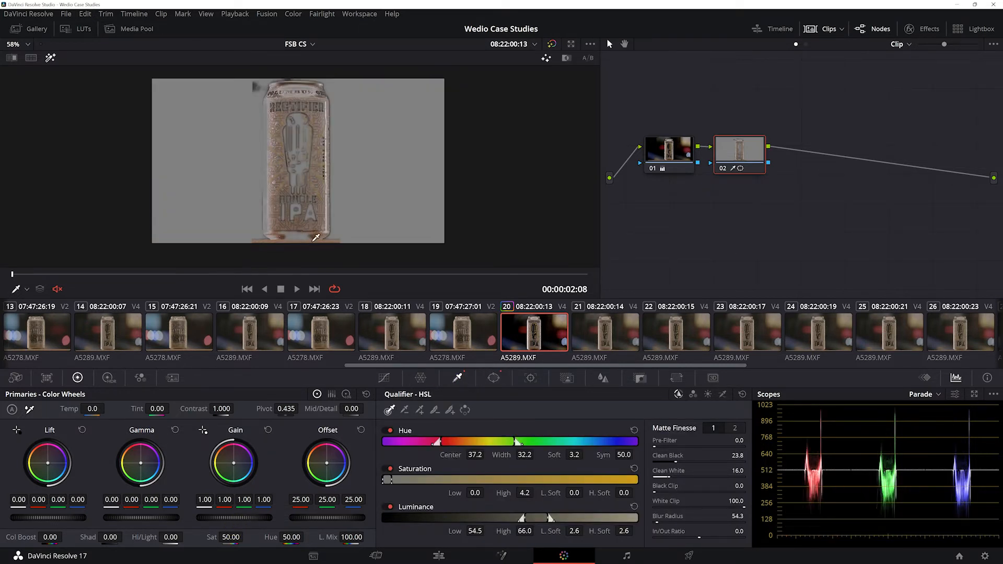
{"action": "left_click", "coordinate": [493, 378]}
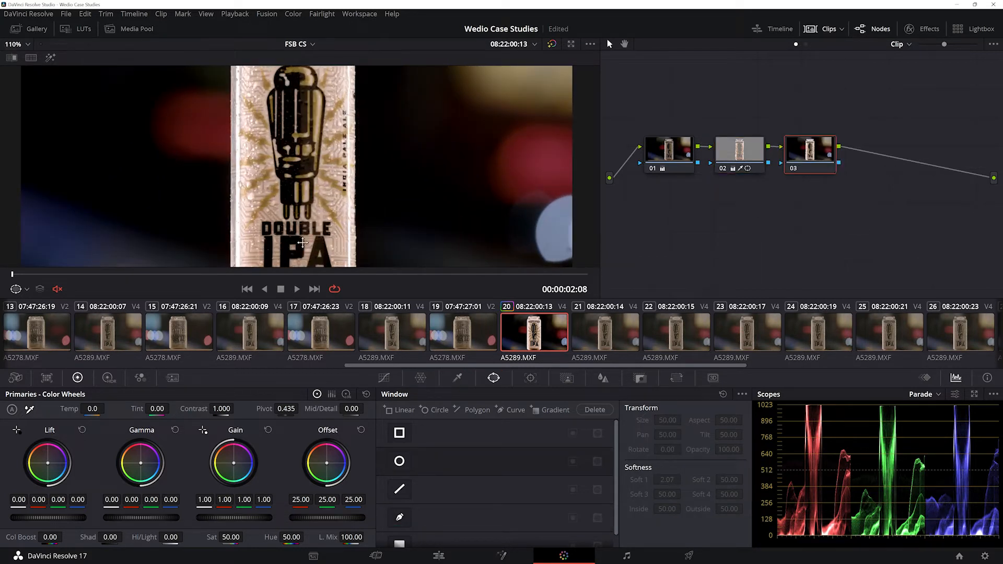
Key the can's highlights with the Qualifier on node 03 and bring up its mask shape options.
{"action": "left_click", "coordinate": [456, 378]}
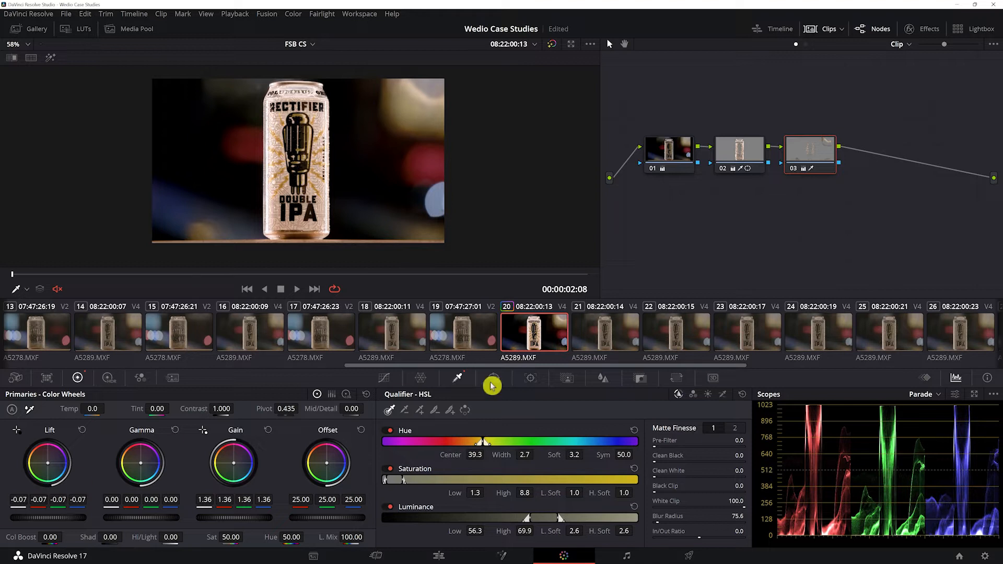
{"action": "left_click", "coordinate": [494, 378]}
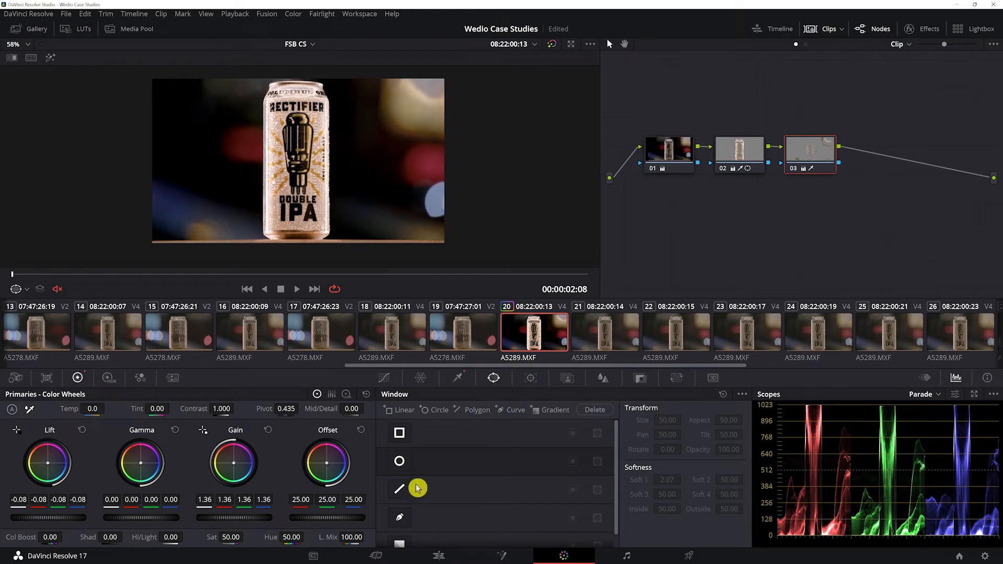
Start a custom Curve window around the can for the highlights node.
{"action": "left_click", "coordinate": [399, 517]}
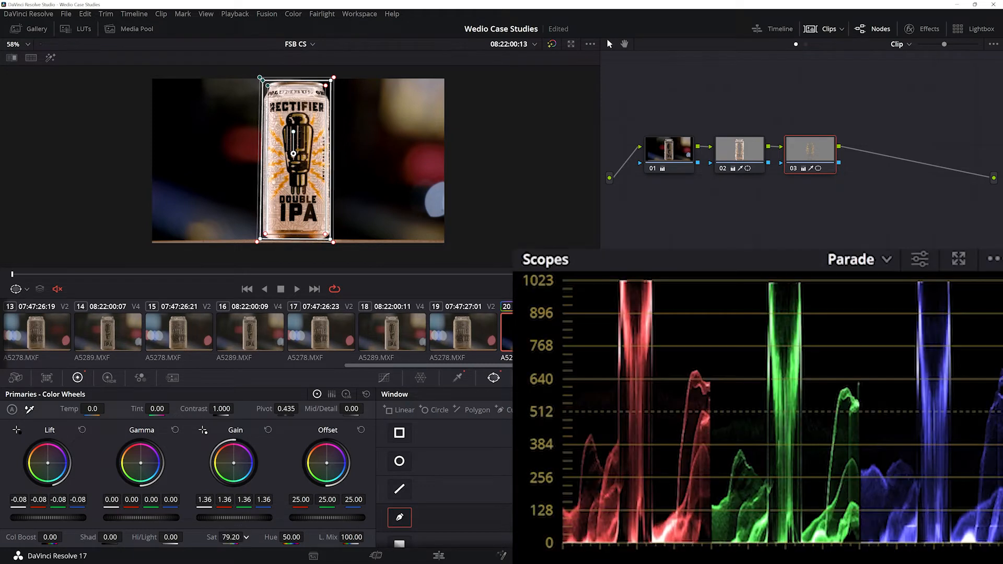
Change the scope display type from the scope list.
{"action": "left_click", "coordinate": [858, 259]}
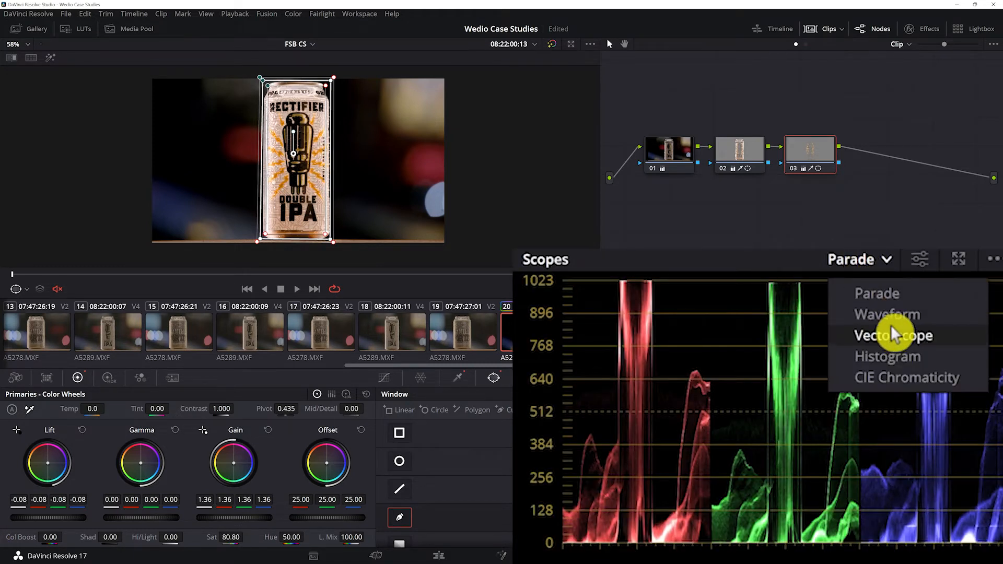
{"action": "left_click", "coordinate": [892, 335]}
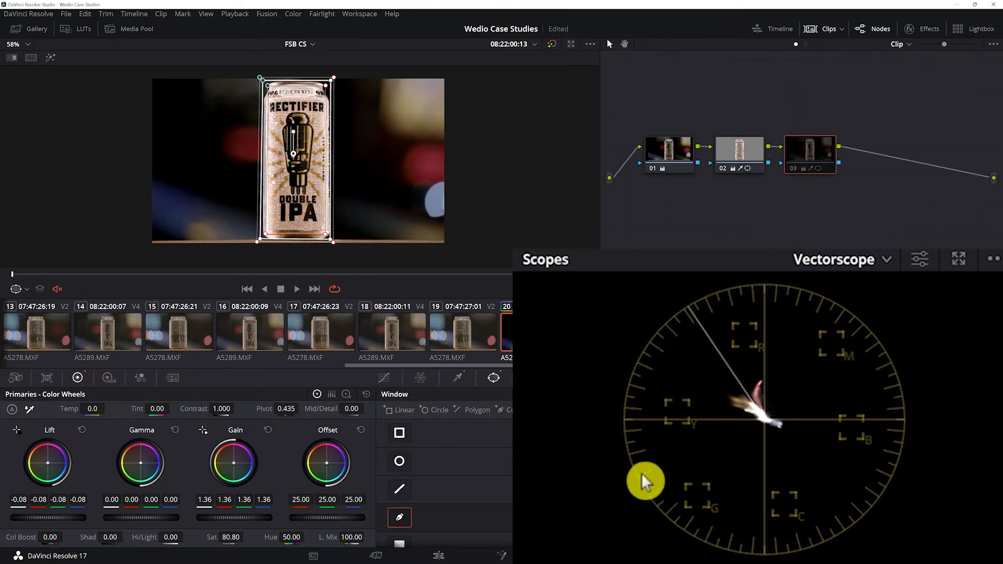
{"action": "mouse_move", "coordinate": [690, 464]}
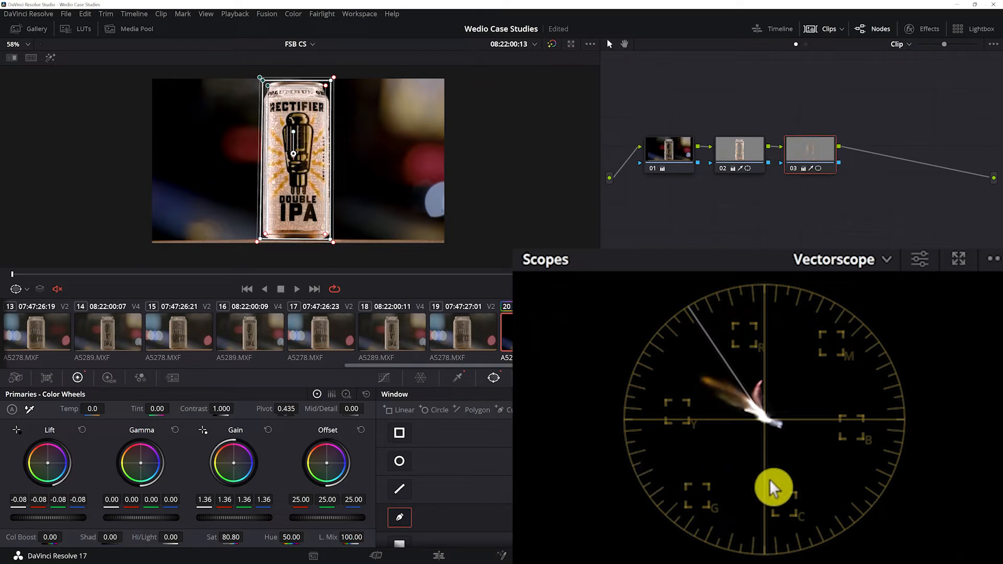
{"action": "mouse_move", "coordinate": [733, 370]}
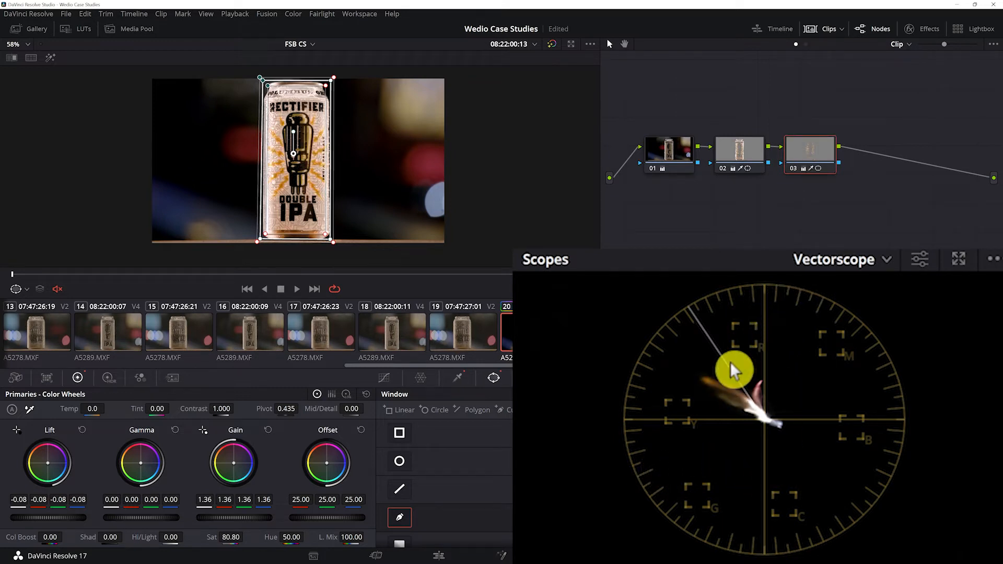
{"action": "mouse_move", "coordinate": [754, 339]}
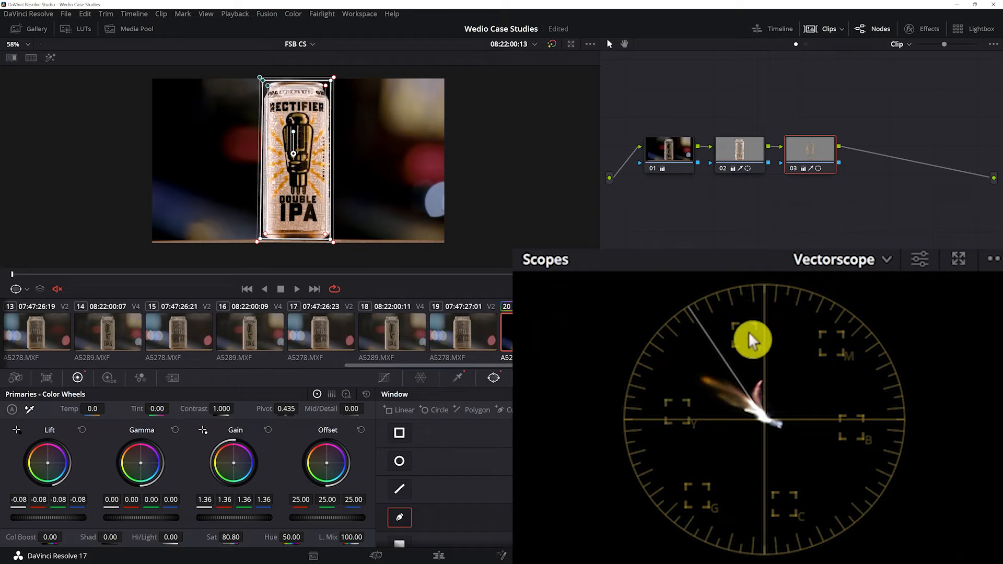
{"action": "mouse_move", "coordinate": [754, 346]}
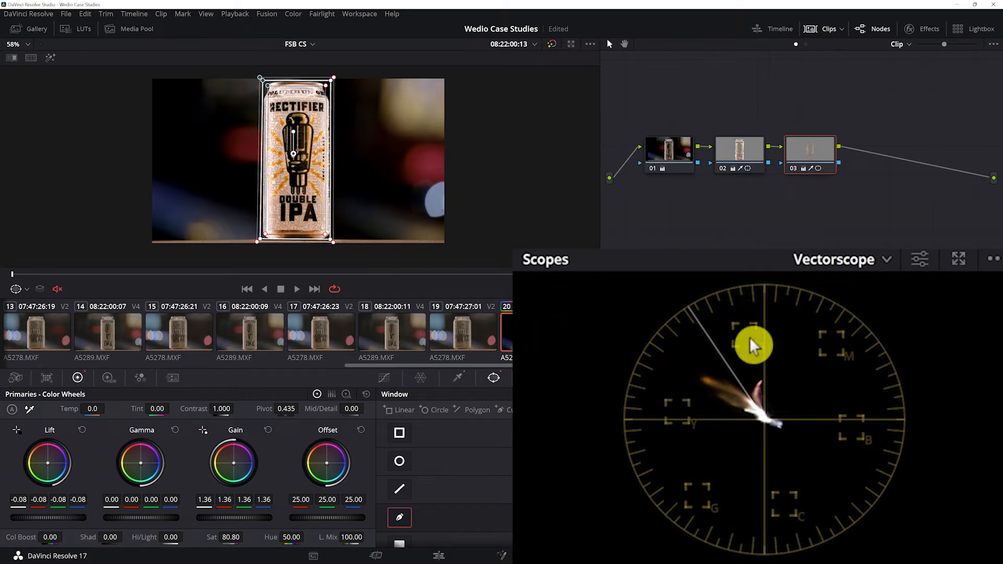
{"action": "mouse_move", "coordinate": [748, 351]}
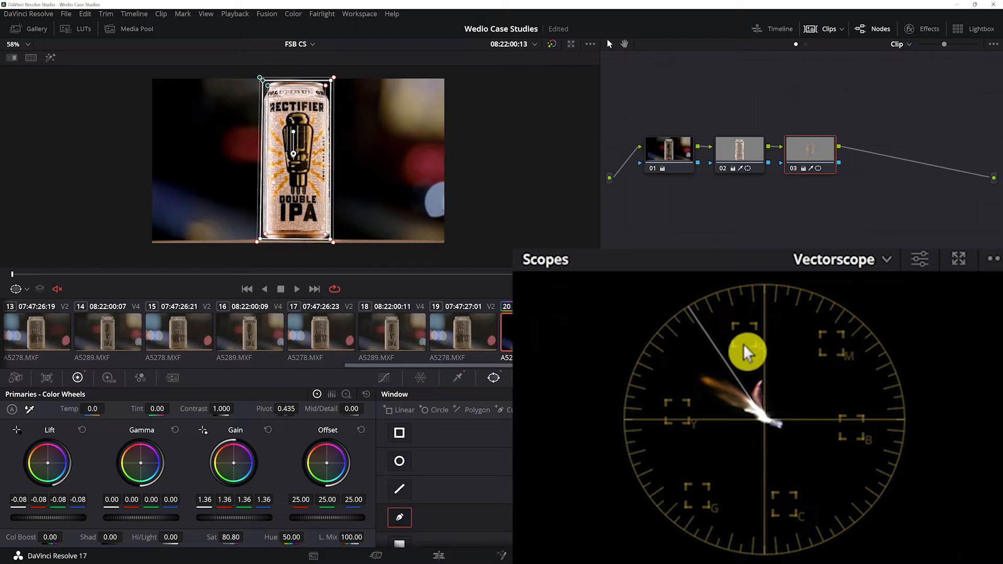
{"action": "mouse_move", "coordinate": [699, 502]}
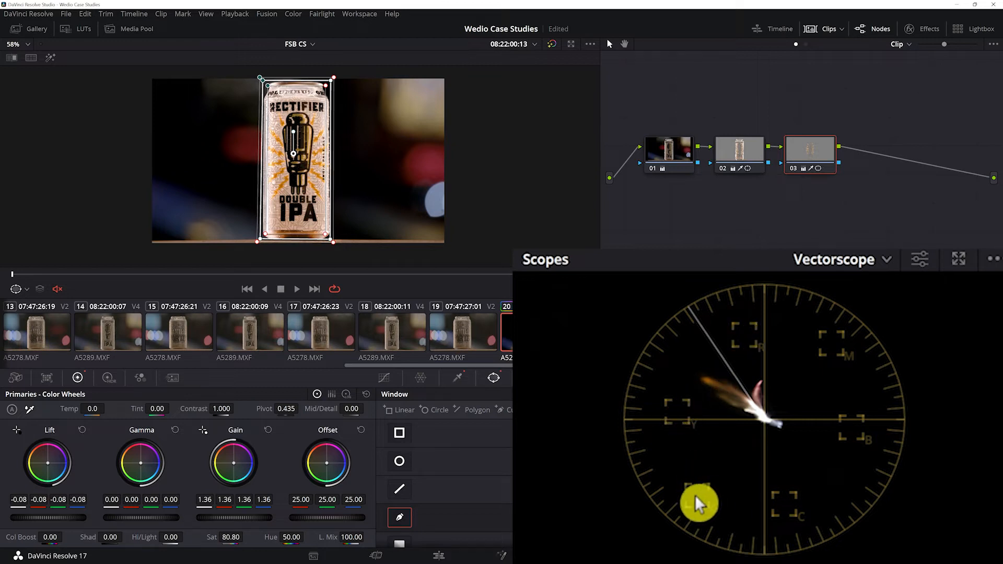
{"action": "mouse_move", "coordinate": [832, 352]}
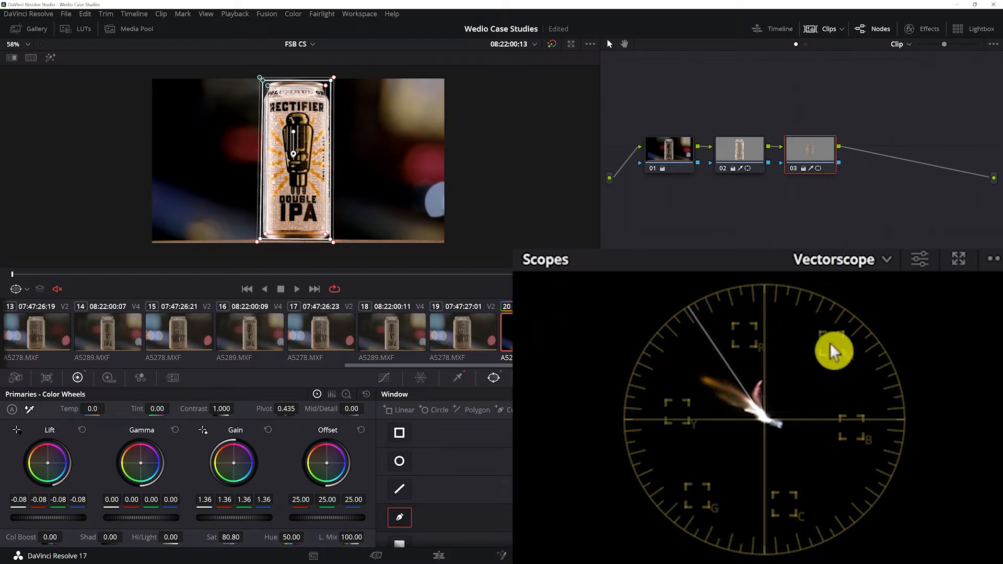
{"action": "mouse_move", "coordinate": [680, 428]}
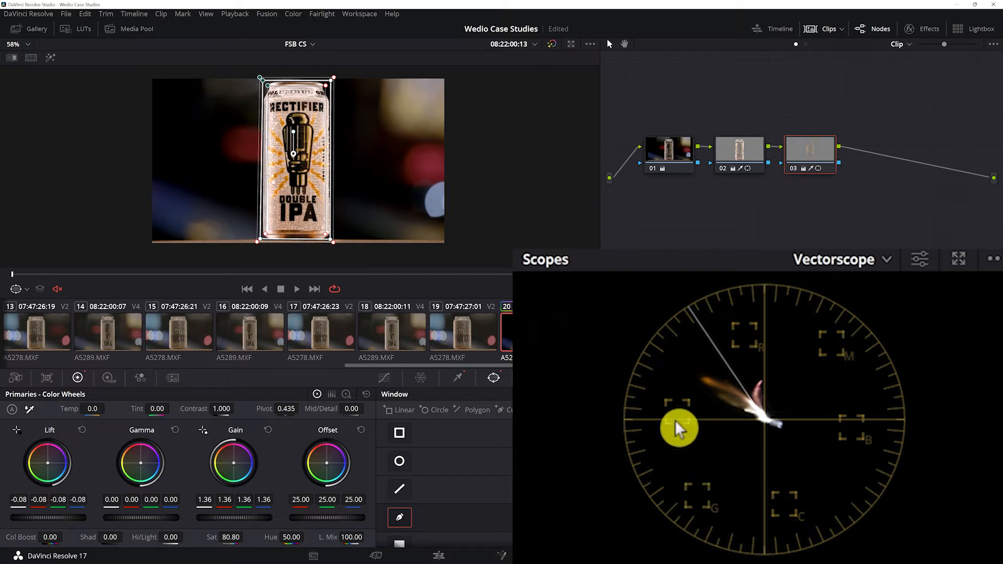
{"action": "mouse_move", "coordinate": [707, 390]}
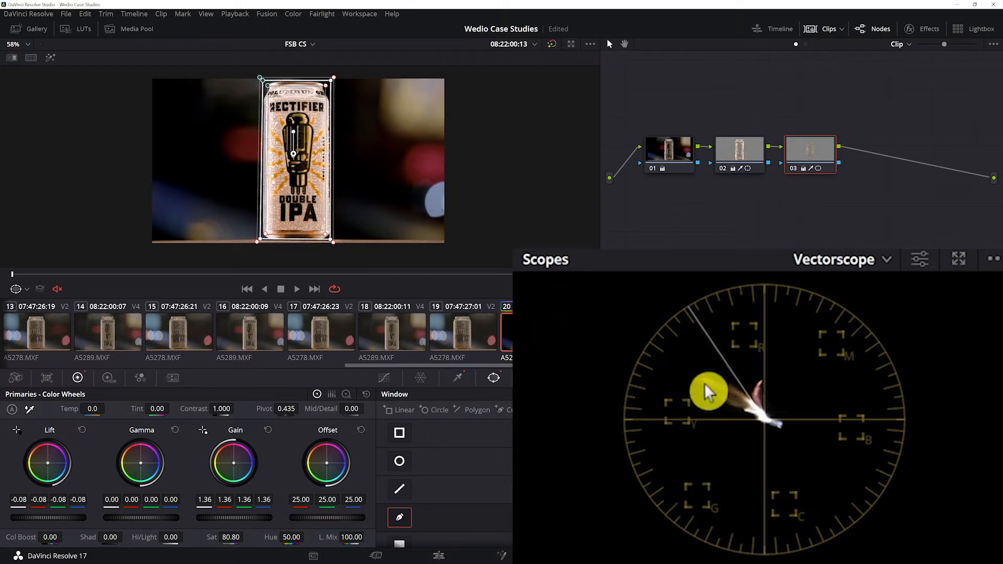
{"action": "mouse_move", "coordinate": [421, 509]}
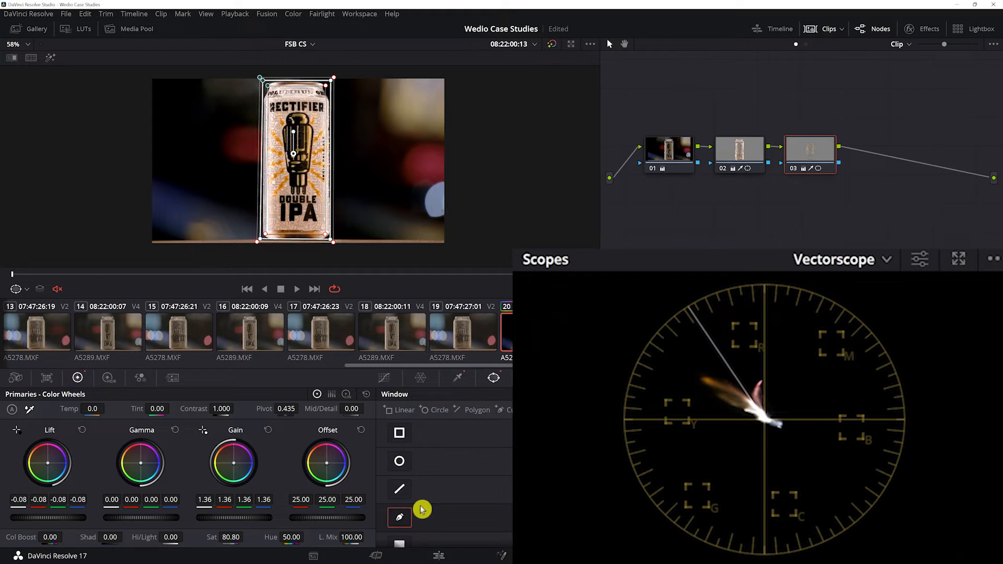
{"action": "mouse_move", "coordinate": [250, 522]}
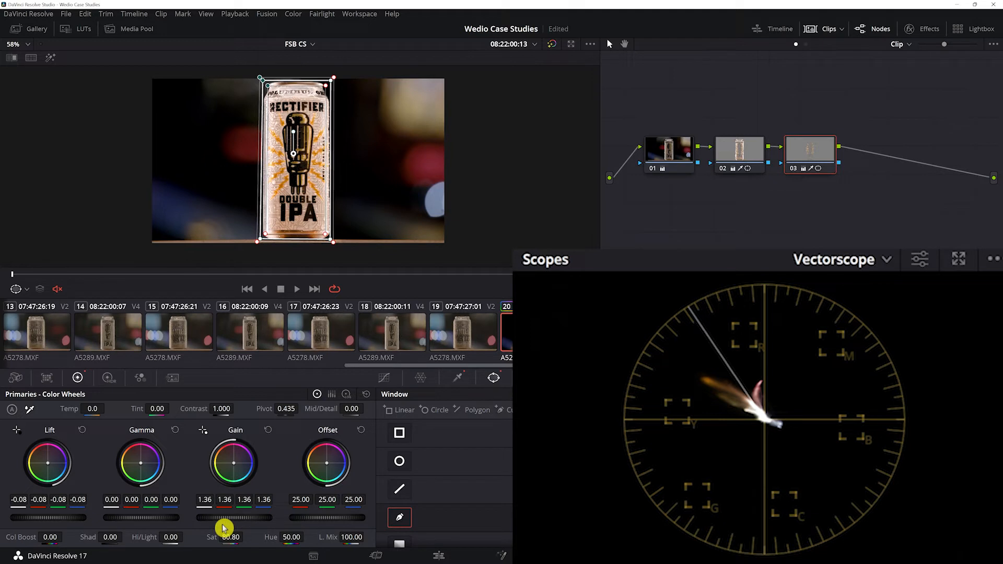
{"action": "mouse_move", "coordinate": [128, 524]}
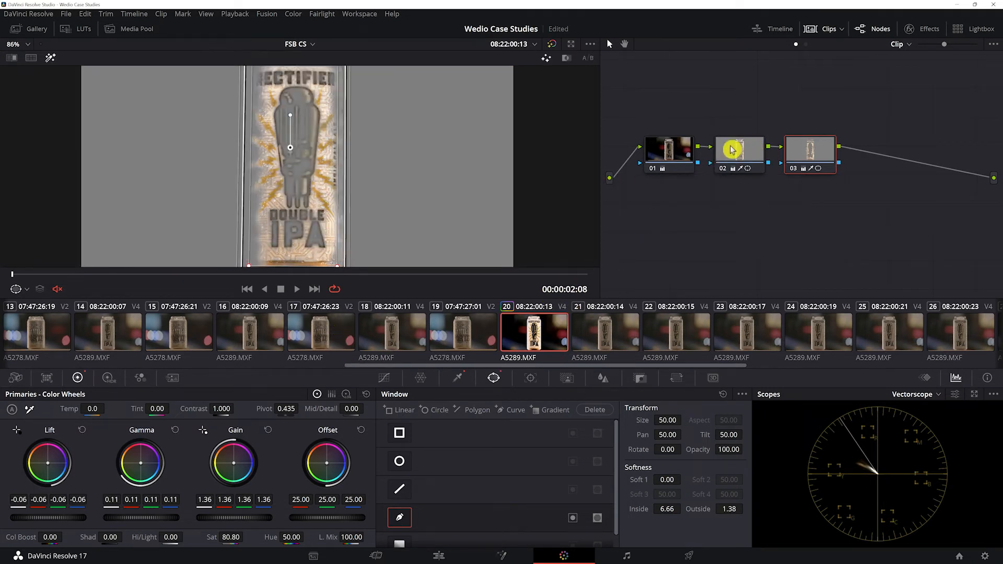
Review node 02's and node 03's keys, then add a serial node after the third.
{"action": "left_click", "coordinate": [738, 152]}
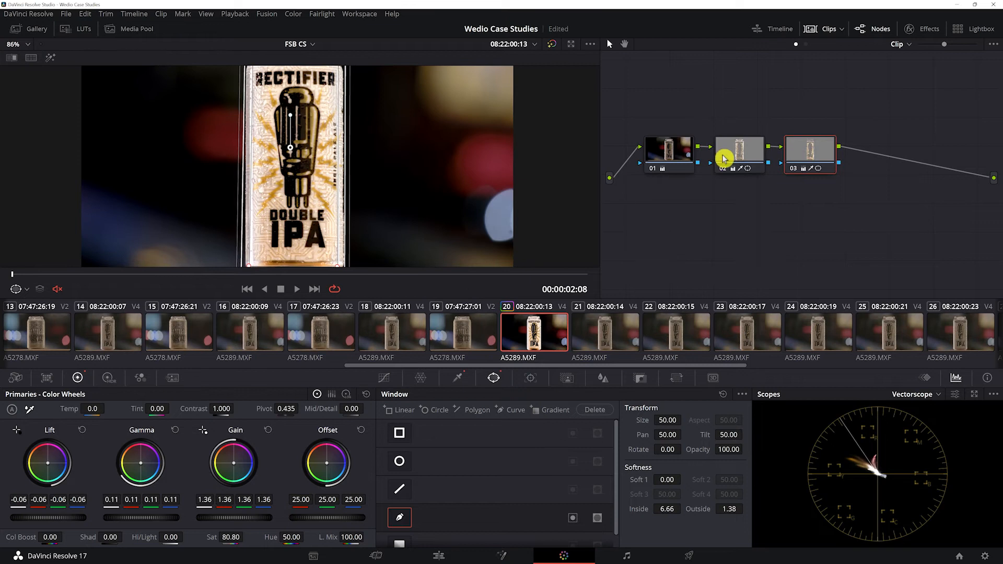
{"action": "mouse_move", "coordinate": [492, 249]}
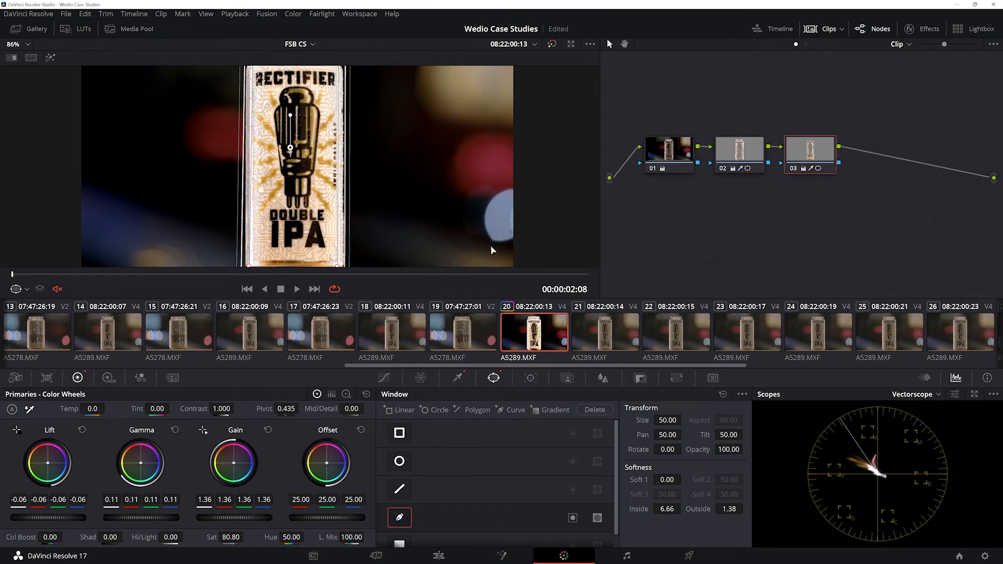
{"action": "left_click", "coordinate": [739, 151]}
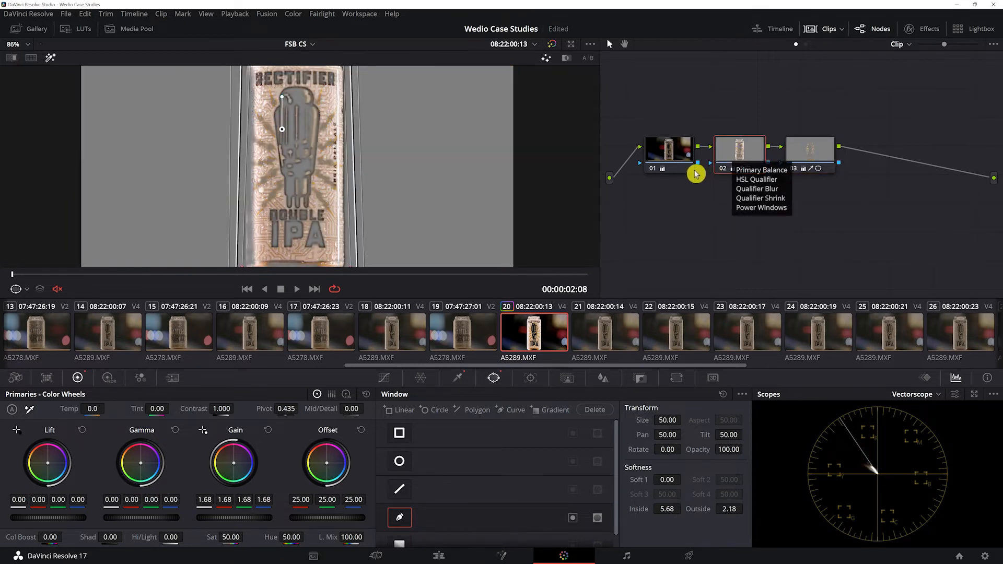
{"action": "left_click", "coordinate": [810, 156]}
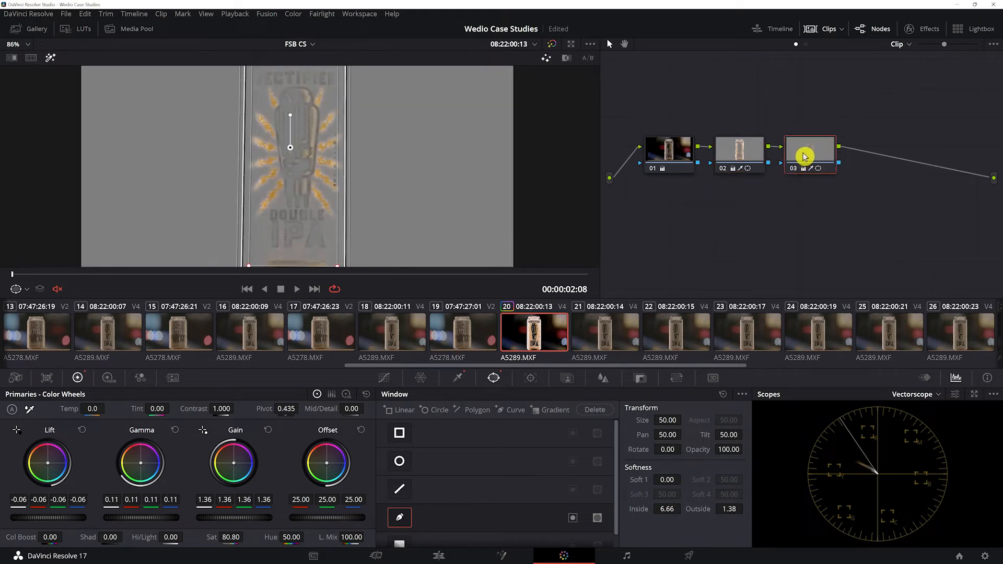
{"action": "left_click", "coordinate": [739, 155]}
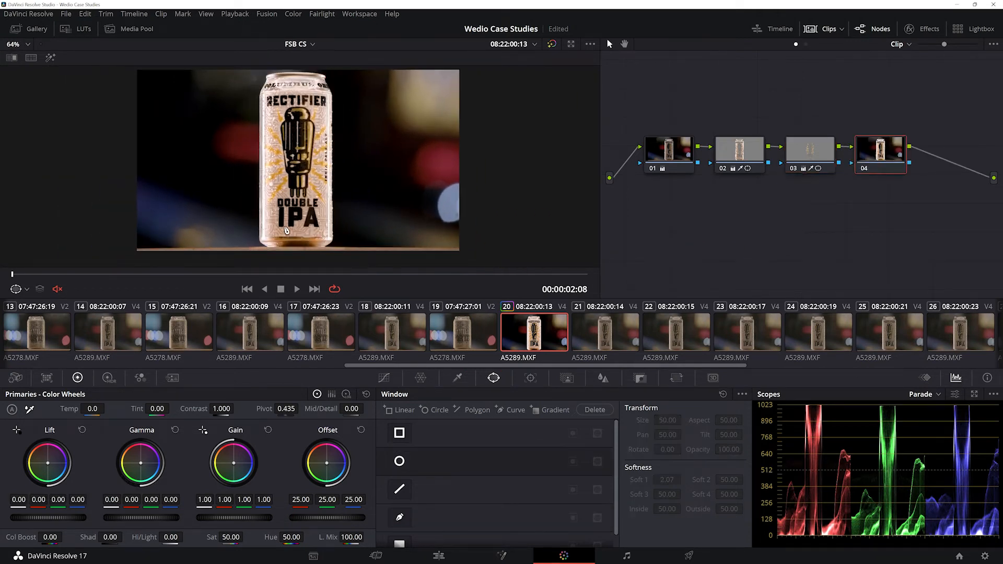
Sample the label tones into an HSL key on node 04 and add a power window to limit it.
{"action": "left_click", "coordinate": [457, 378]}
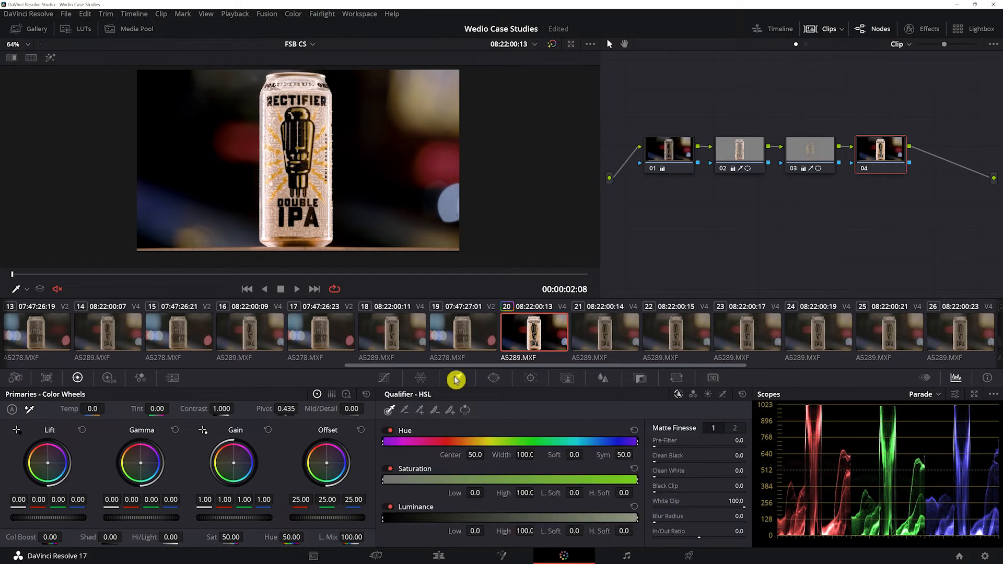
{"action": "left_click", "coordinate": [457, 378]}
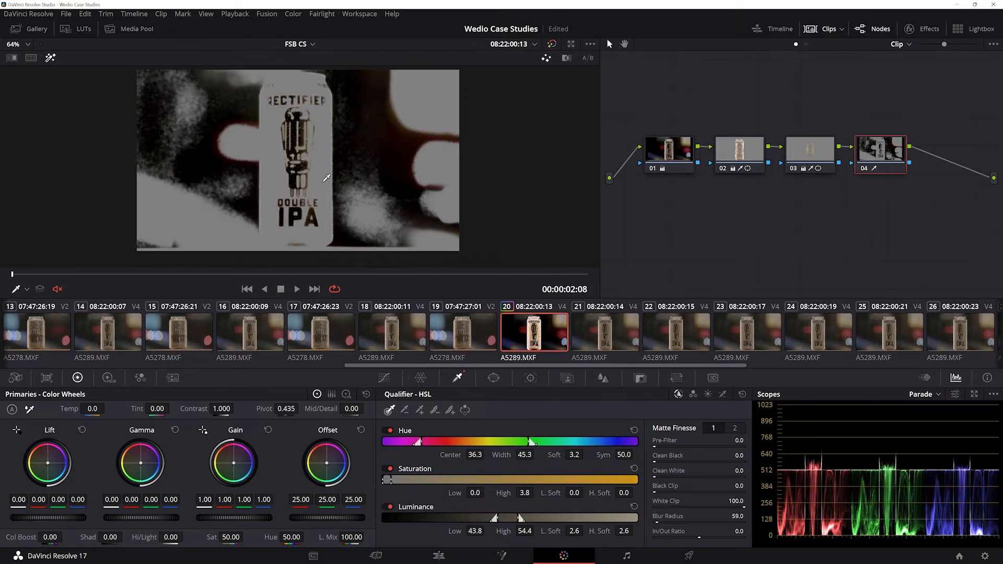
{"action": "left_click", "coordinate": [494, 377]}
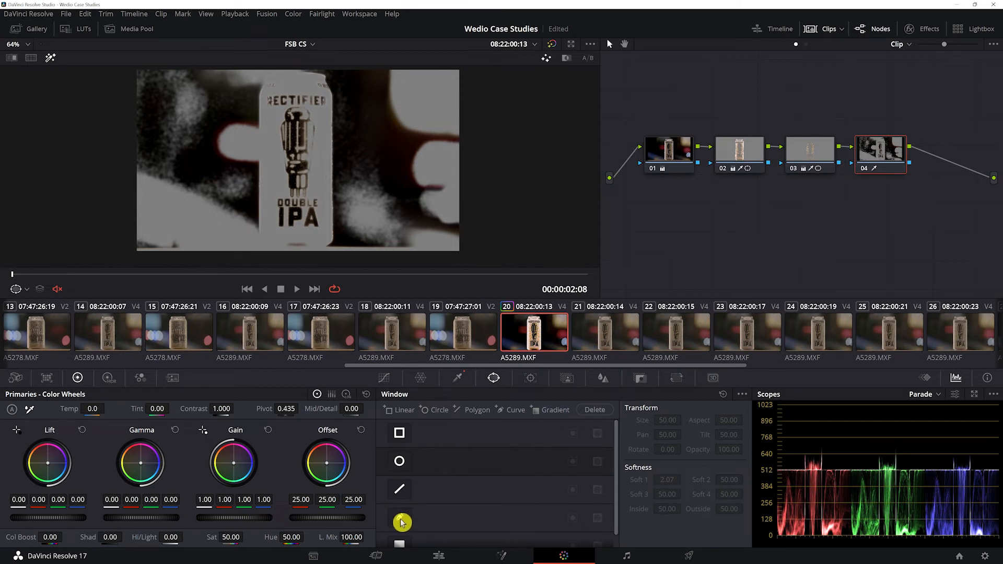
{"action": "left_click", "coordinate": [399, 460]}
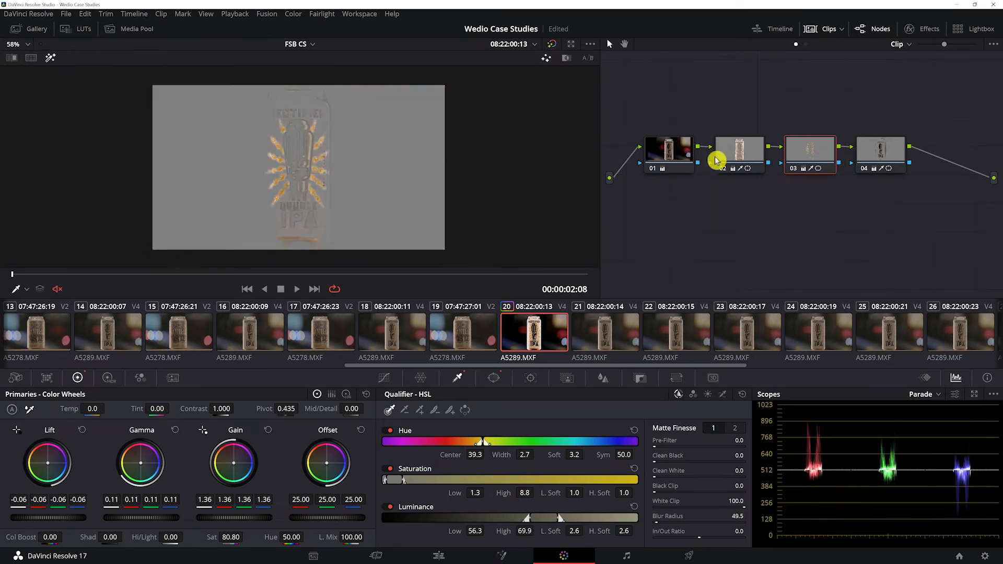
Review node 02's key and add a fifth serial node for the edge highlights.
{"action": "left_click", "coordinate": [739, 149]}
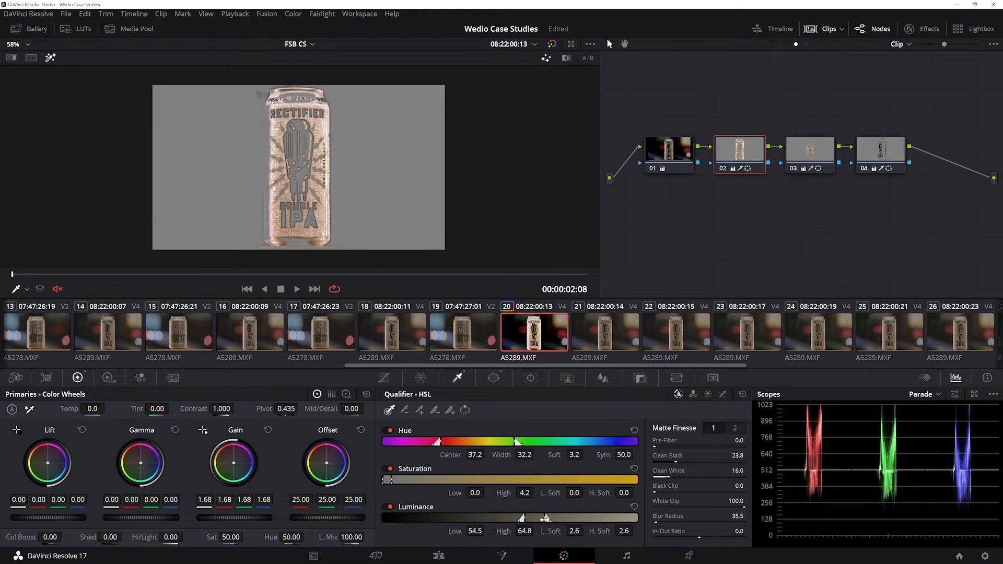
{"action": "left_click", "coordinate": [879, 148]}
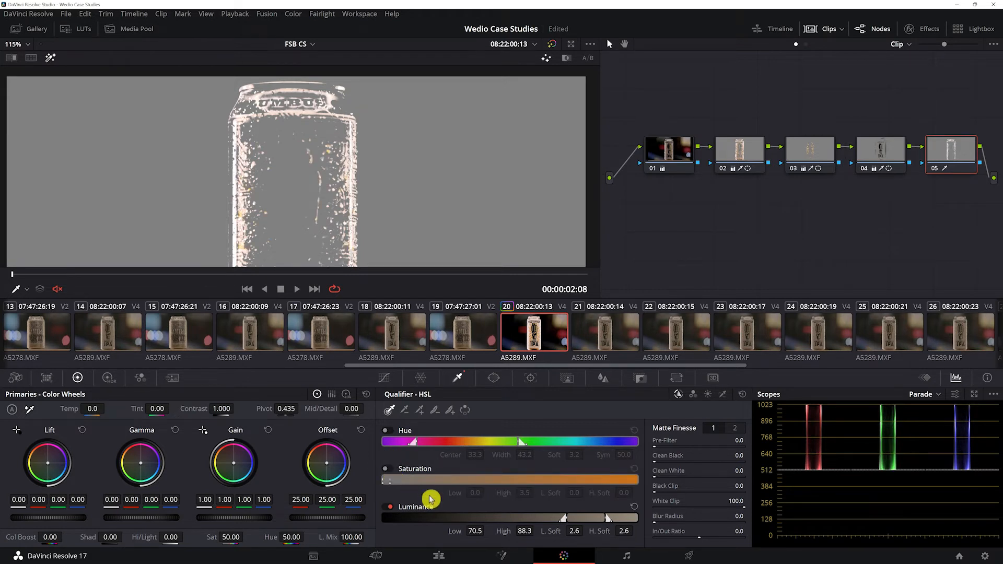
Widen node 05's luminance range, add a Circle window near the can top and return to the qualifier.
{"action": "left_click", "coordinate": [385, 469]}
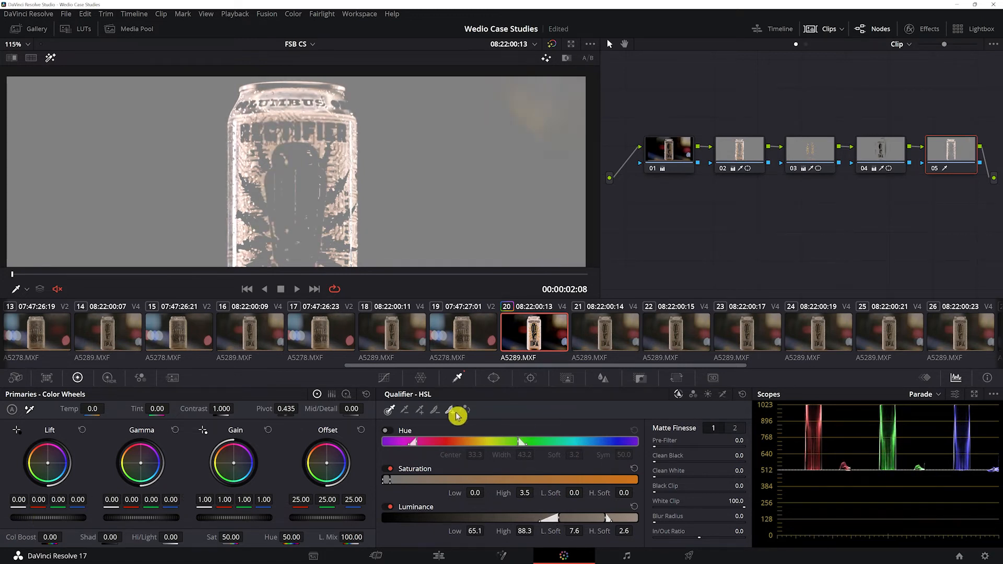
{"action": "left_click", "coordinate": [492, 377]}
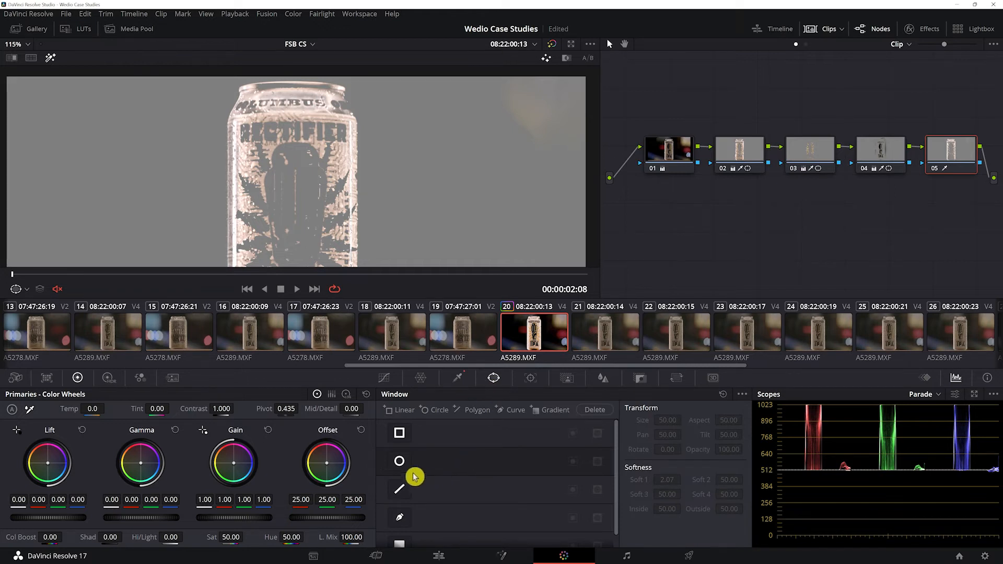
{"action": "left_click", "coordinate": [399, 461]}
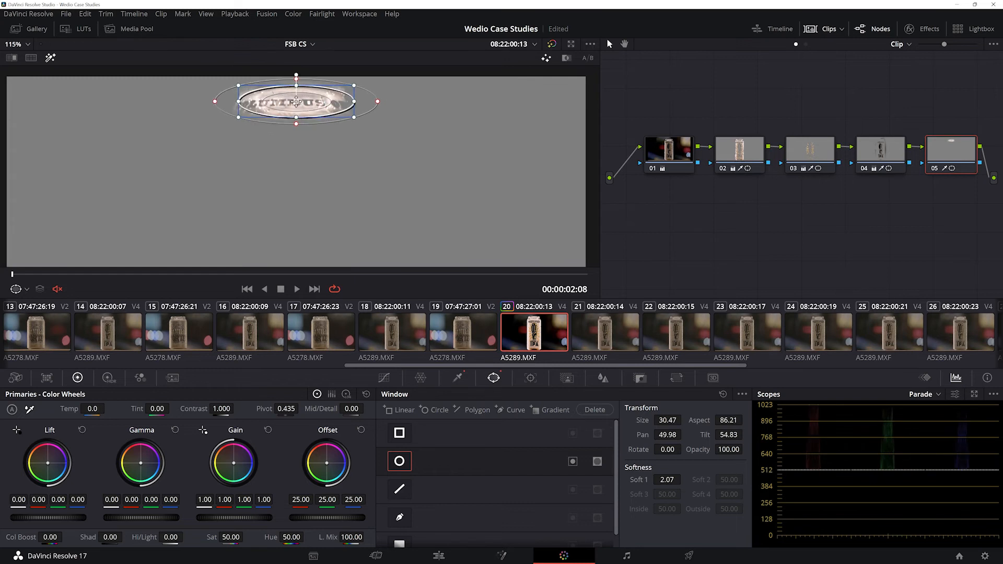
{"action": "left_click", "coordinate": [458, 377]}
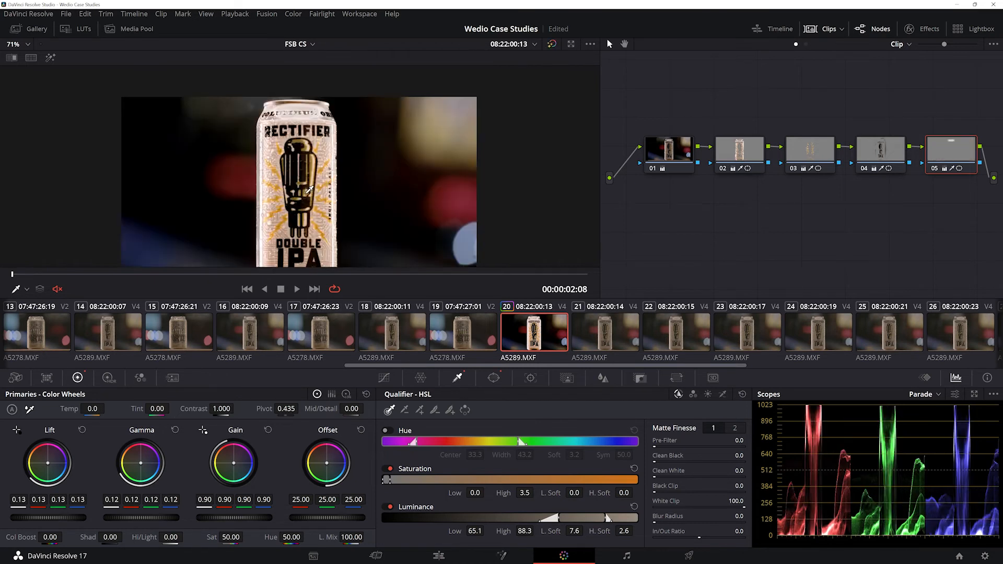
Reshape node 02's curve window points so the outline follows the can's top rim.
{"action": "left_click", "coordinate": [739, 148]}
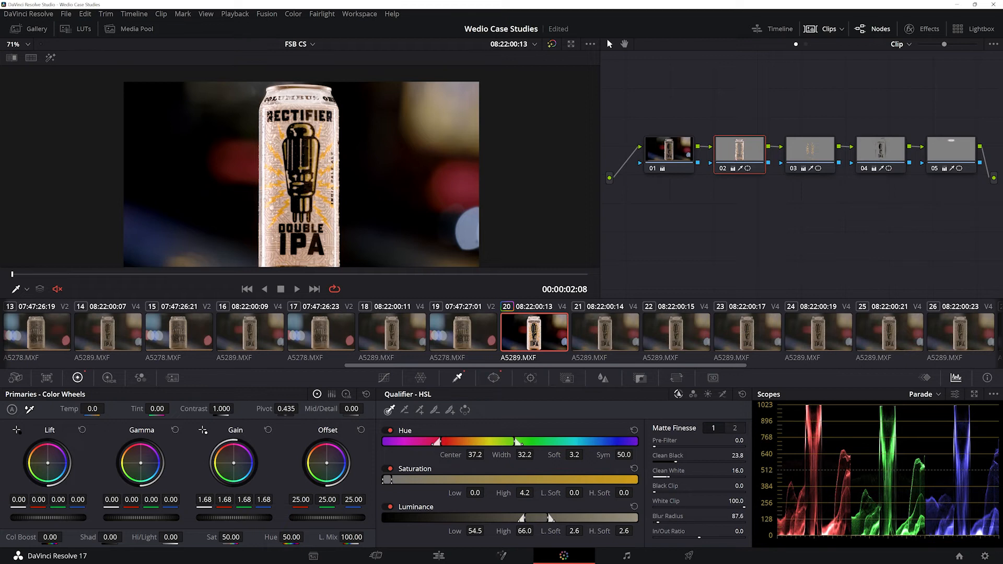
{"action": "left_click", "coordinate": [493, 378]}
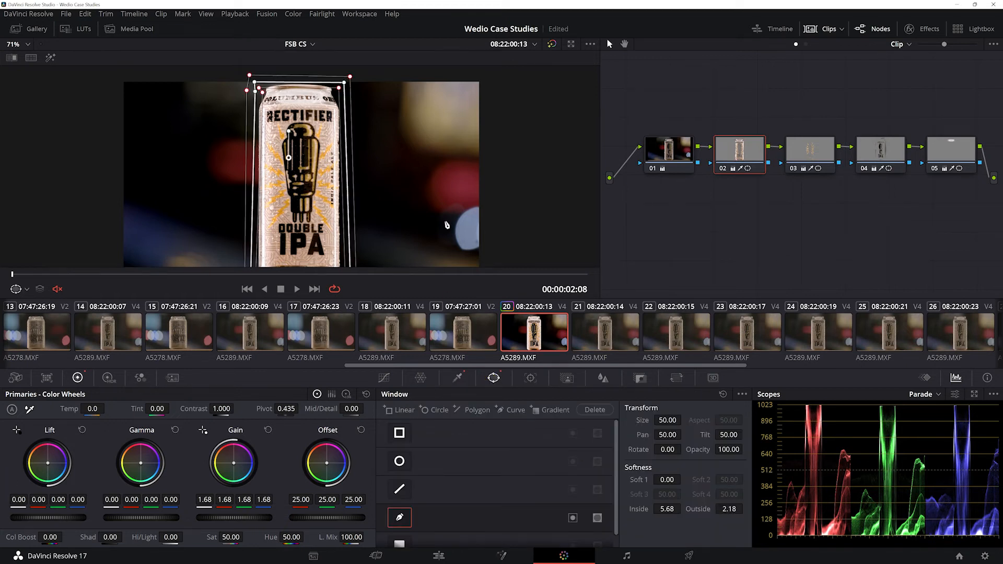
{"action": "left_click_drag", "start_coordinate": [350, 81], "coordinate": [355, 101]}
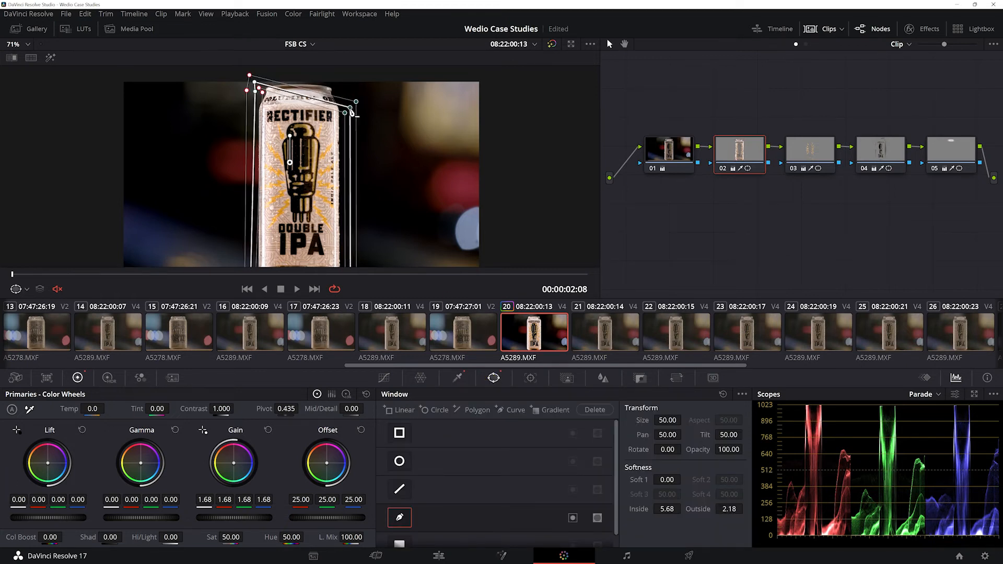
{"action": "left_click_drag", "start_coordinate": [249, 75], "coordinate": [244, 95]}
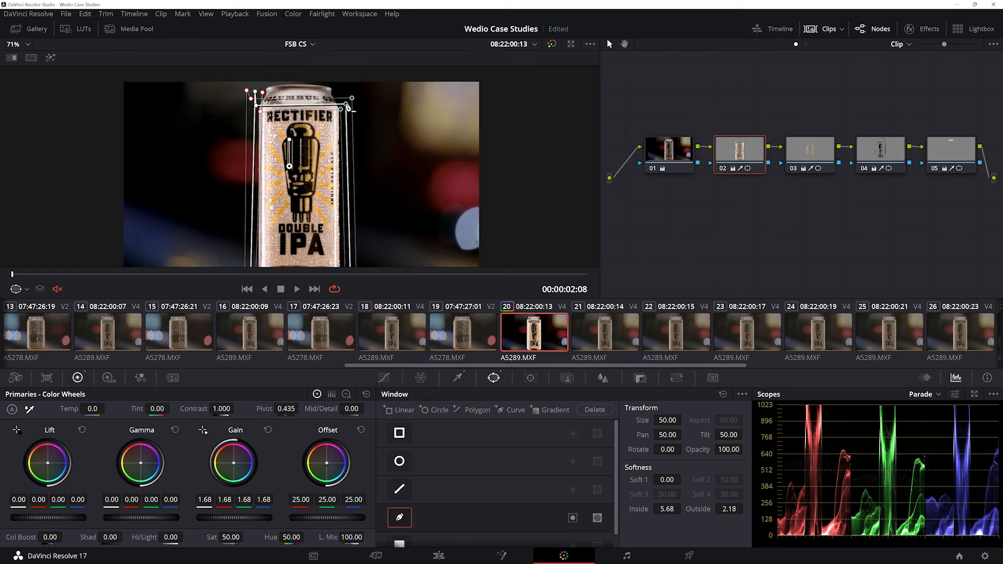
{"action": "left_click_drag", "start_coordinate": [351, 99], "coordinate": [352, 77]}
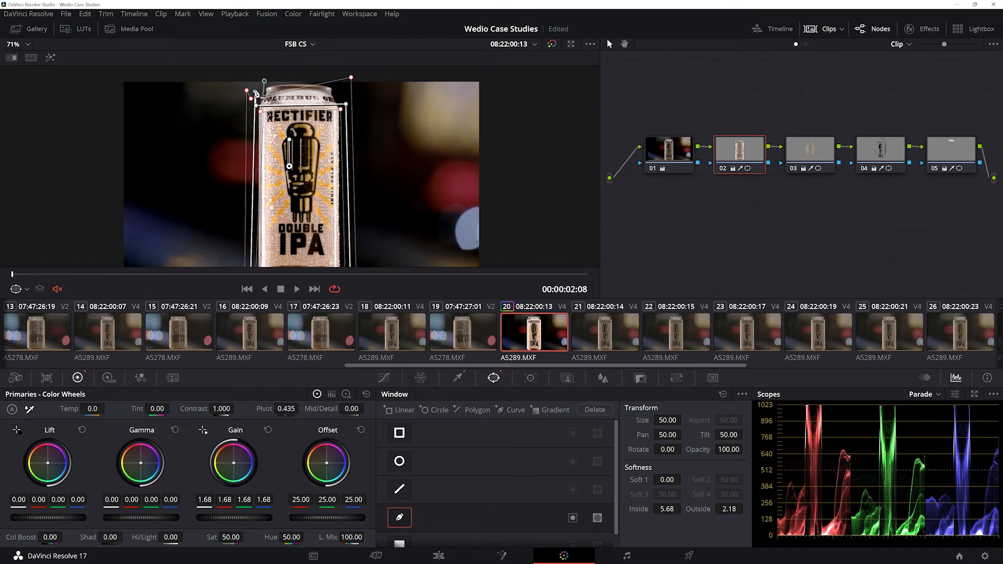
{"action": "left_click_drag", "start_coordinate": [252, 89], "coordinate": [251, 83]}
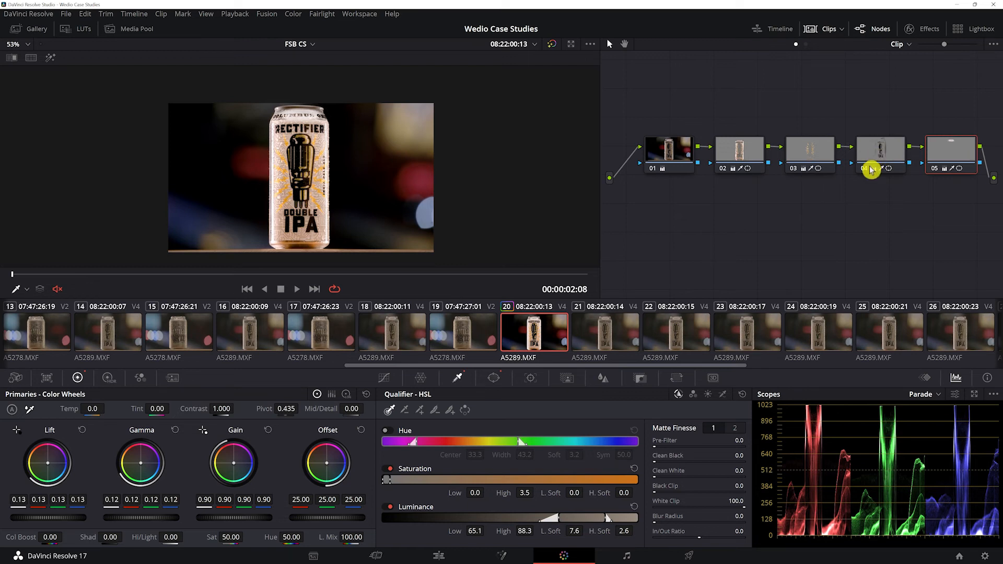
Review the keys on nodes 04 and 03 up close, then add node 06 below the chain.
{"action": "left_click", "coordinate": [880, 148]}
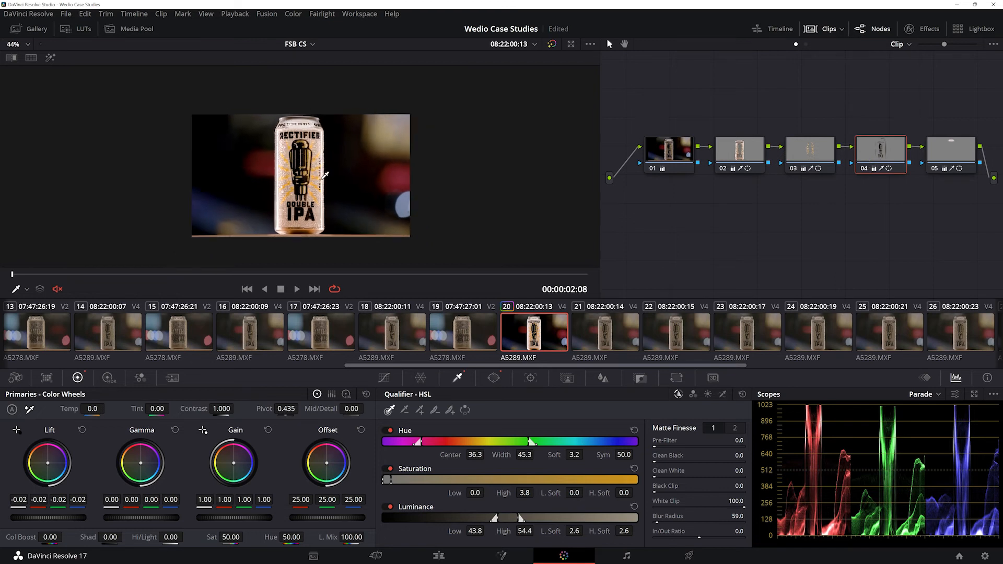
{"action": "left_click", "coordinate": [10, 44]}
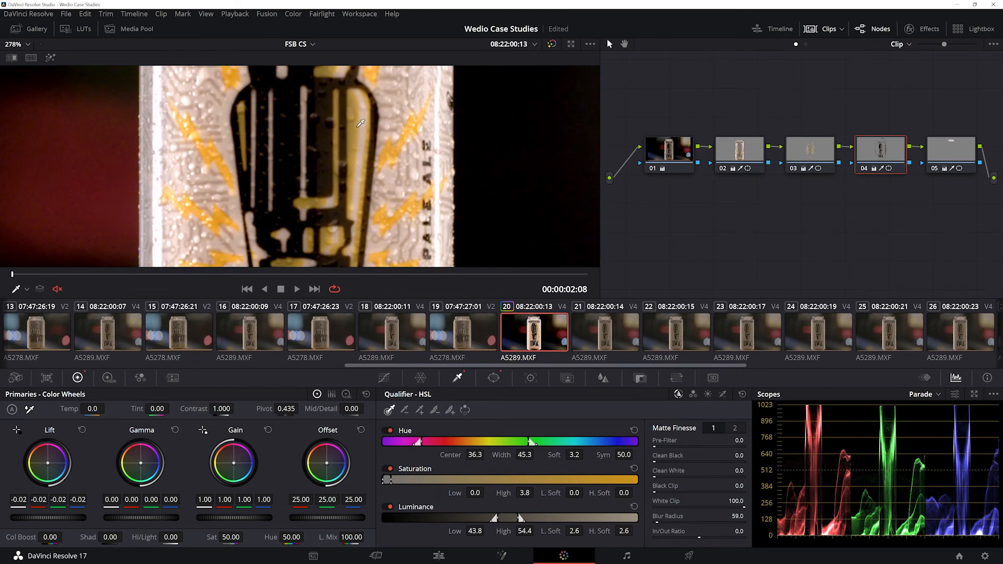
{"action": "left_click", "coordinate": [809, 148]}
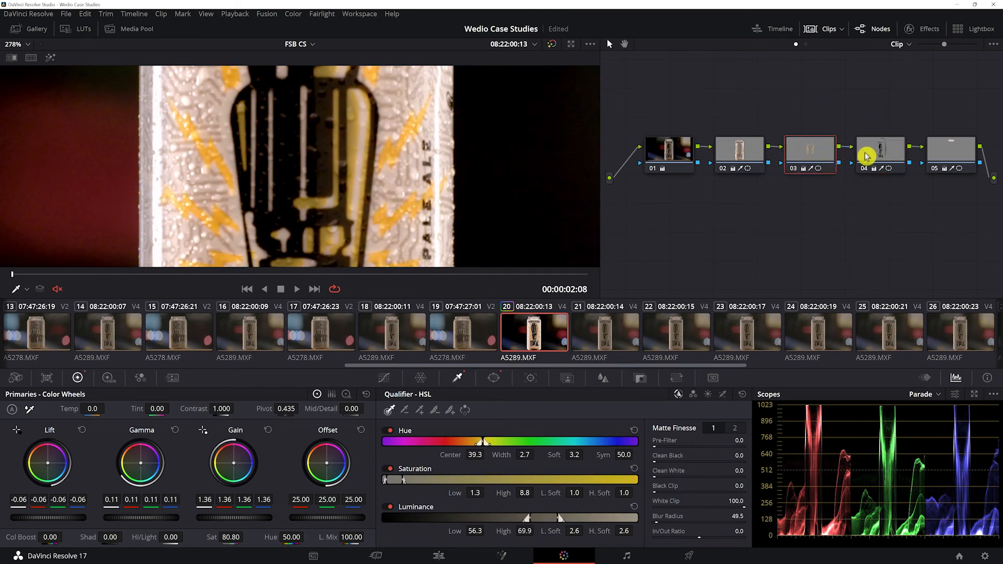
{"action": "left_click", "coordinate": [951, 149]}
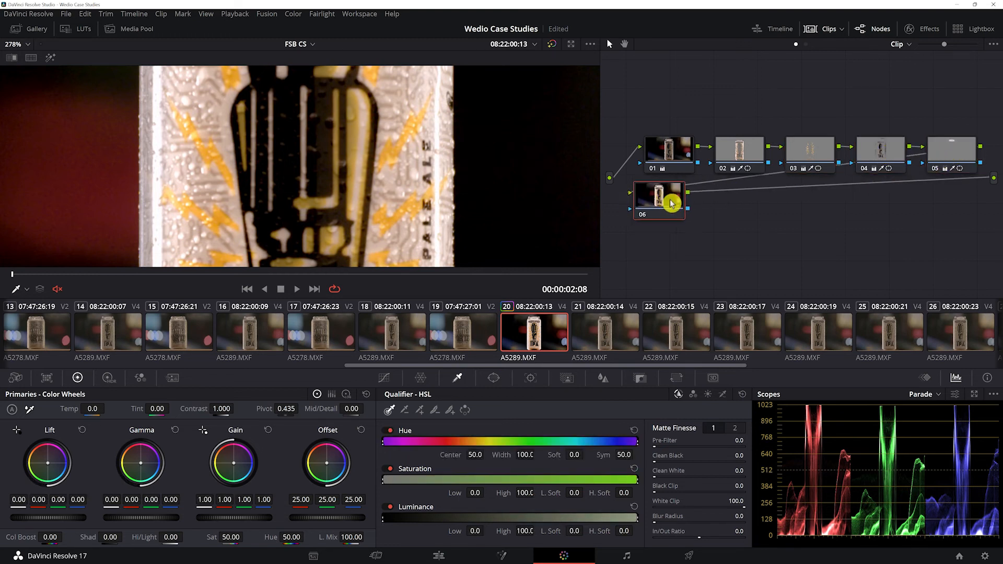
Select node 06 and pull an HSL key off the can's yellow lightning artwork.
{"action": "left_click", "coordinate": [658, 197]}
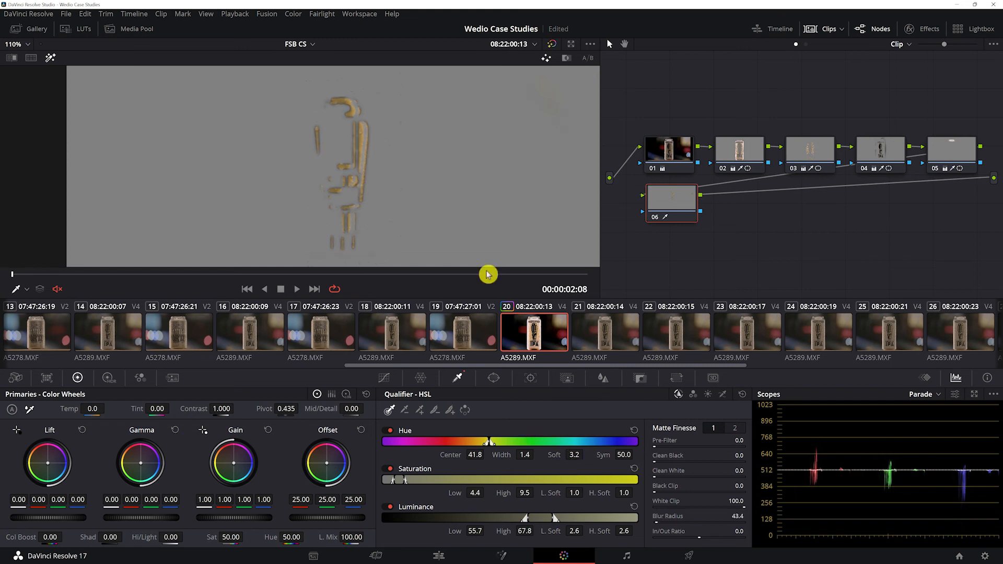
{"action": "mouse_move", "coordinate": [957, 153]}
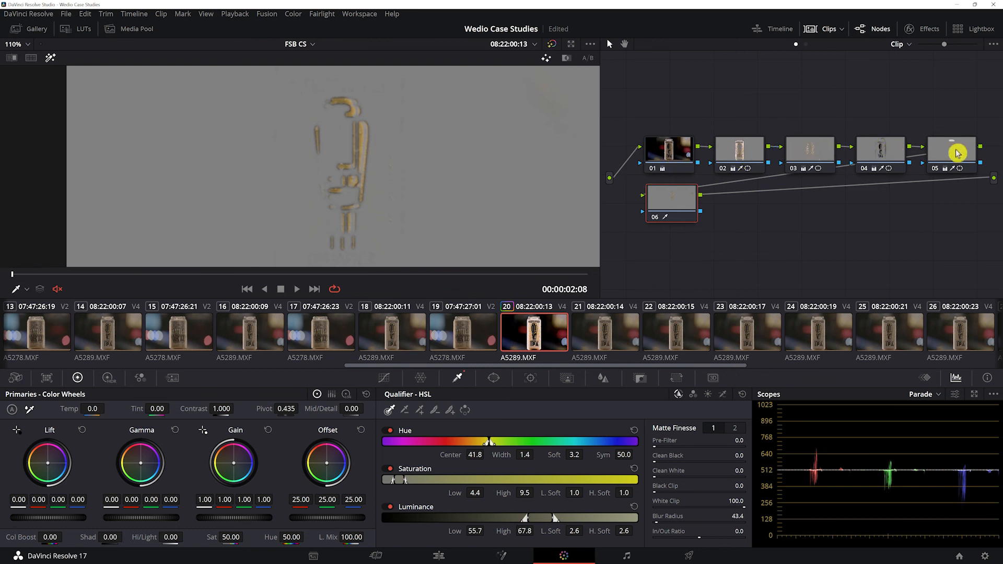
On node 06 raise Gain to 1.20 and Saturation to 68, viewing the whole shot.
{"action": "left_click", "coordinate": [670, 205]}
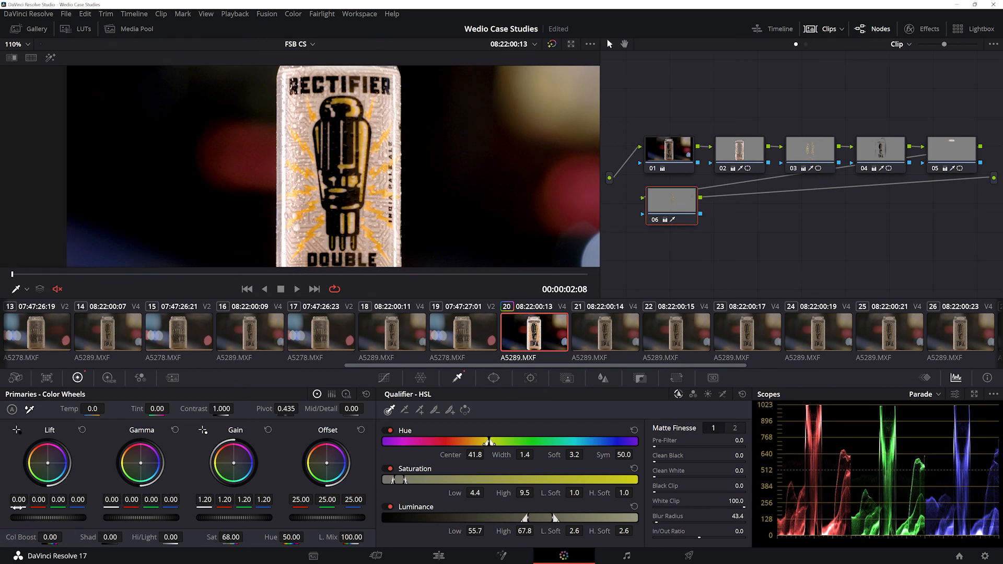
{"action": "left_click", "coordinate": [15, 44]}
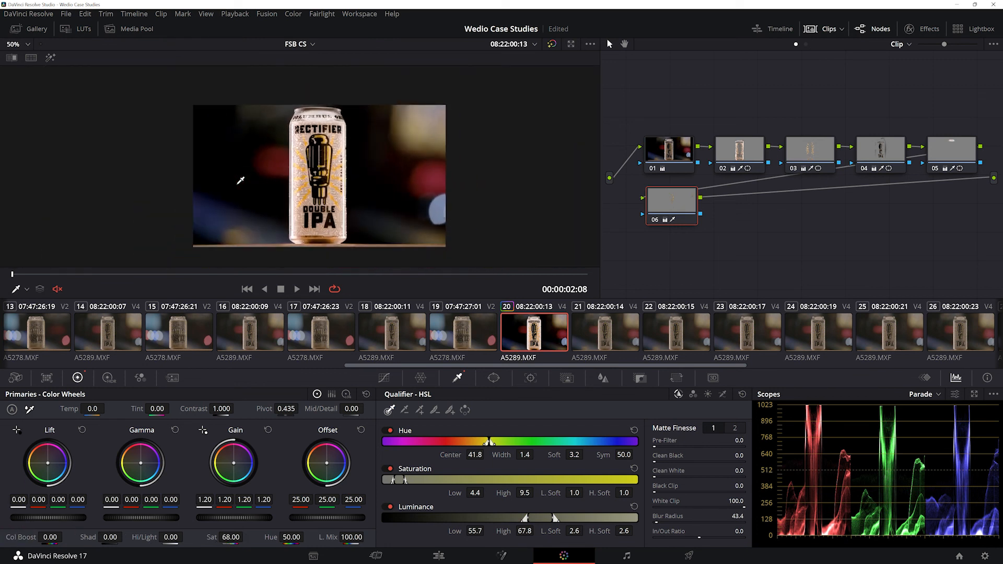
{"action": "left_click", "coordinate": [552, 44]}
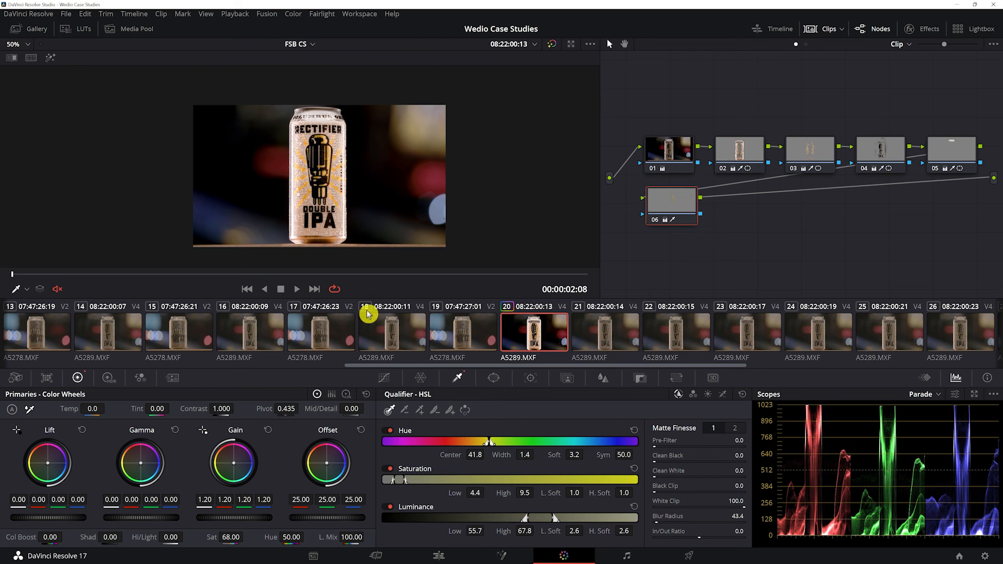
{"action": "mouse_move", "coordinate": [471, 404]}
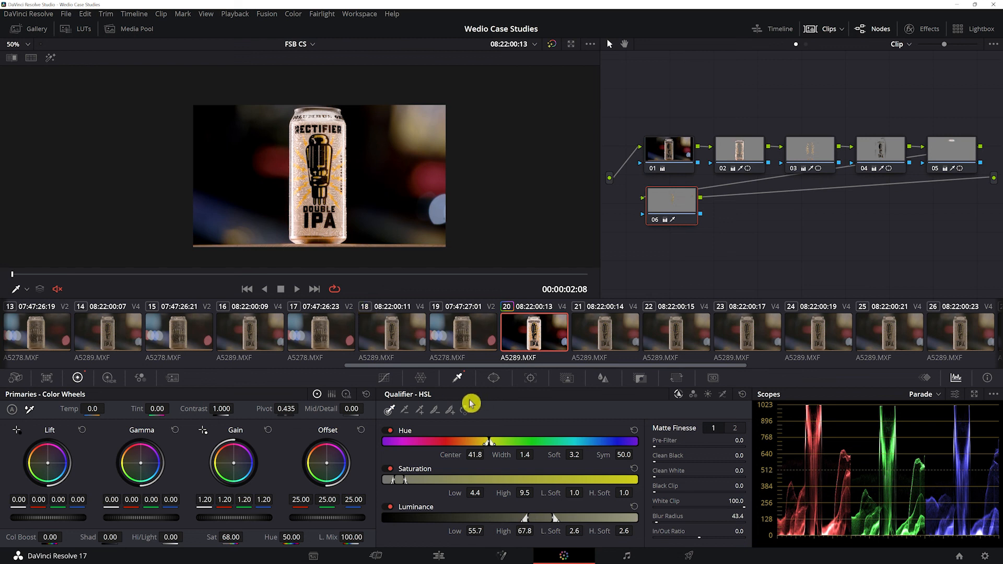
{"action": "left_click", "coordinate": [671, 204]}
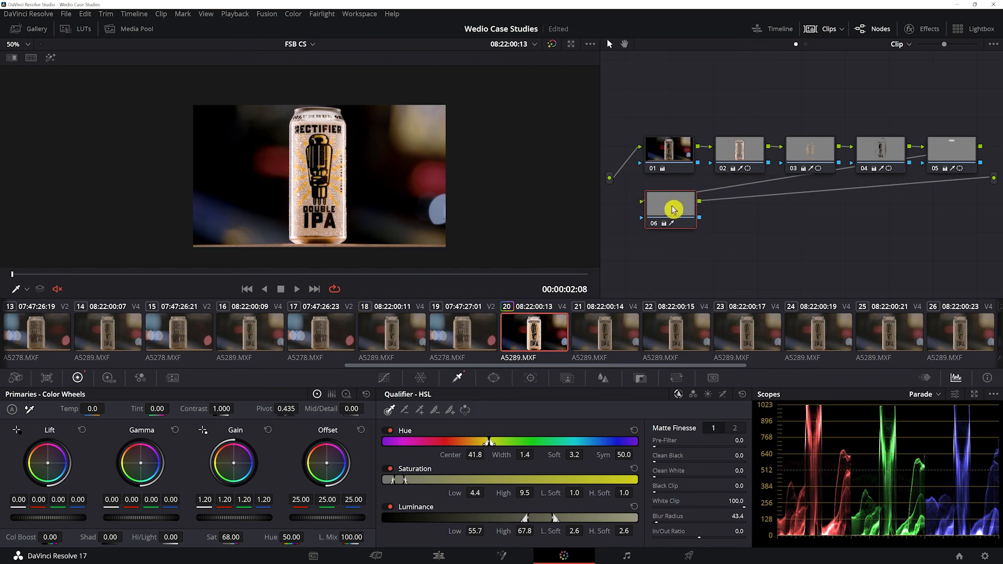